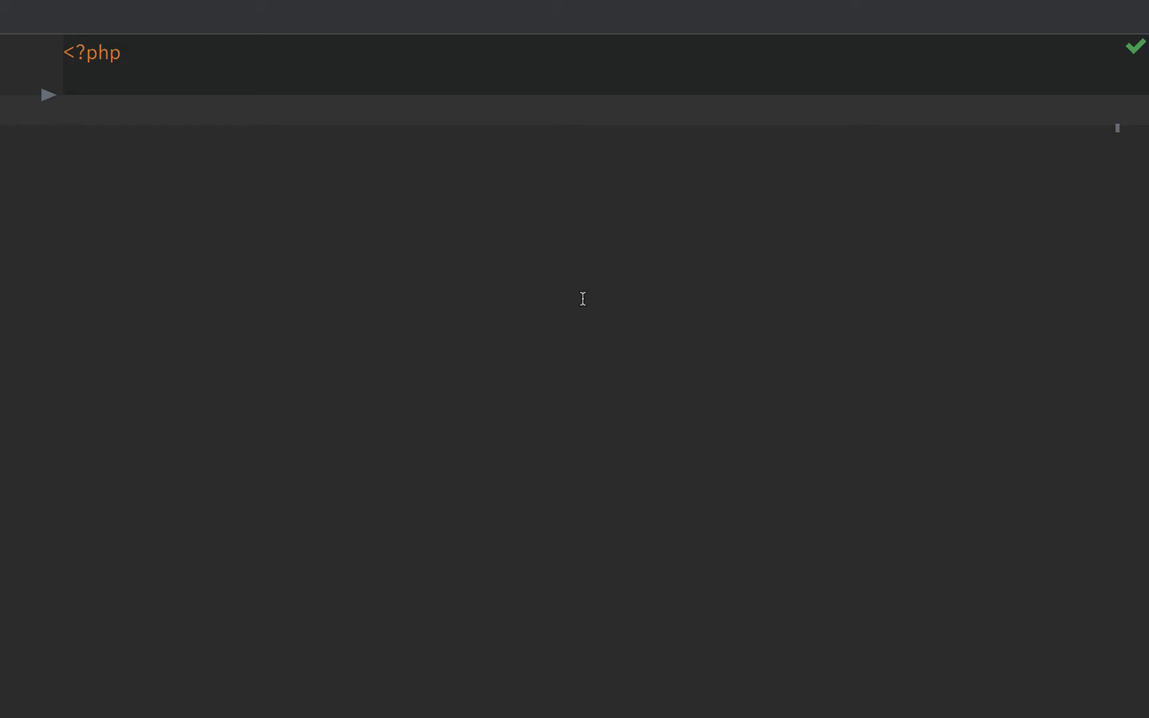
# - Declare class Animal with a commented-out sound() method, then start class Dog below it
pyautogui.write('class Animal')
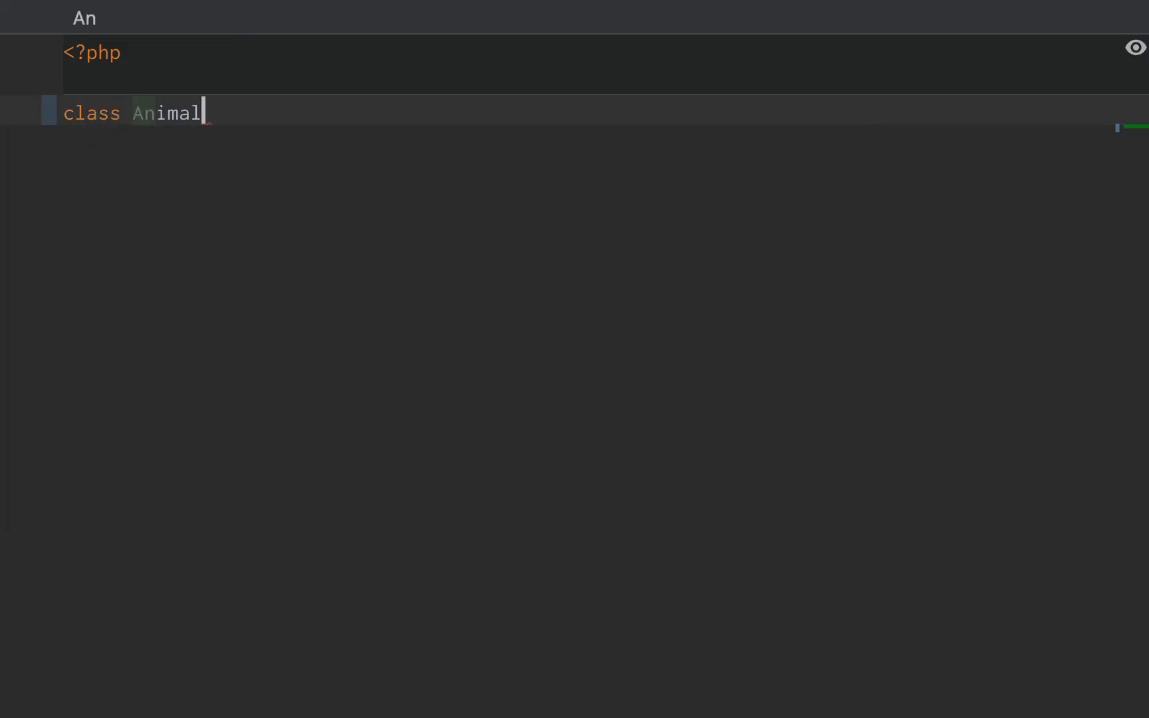
pyautogui.write('{')
pyautogui.write('public function')
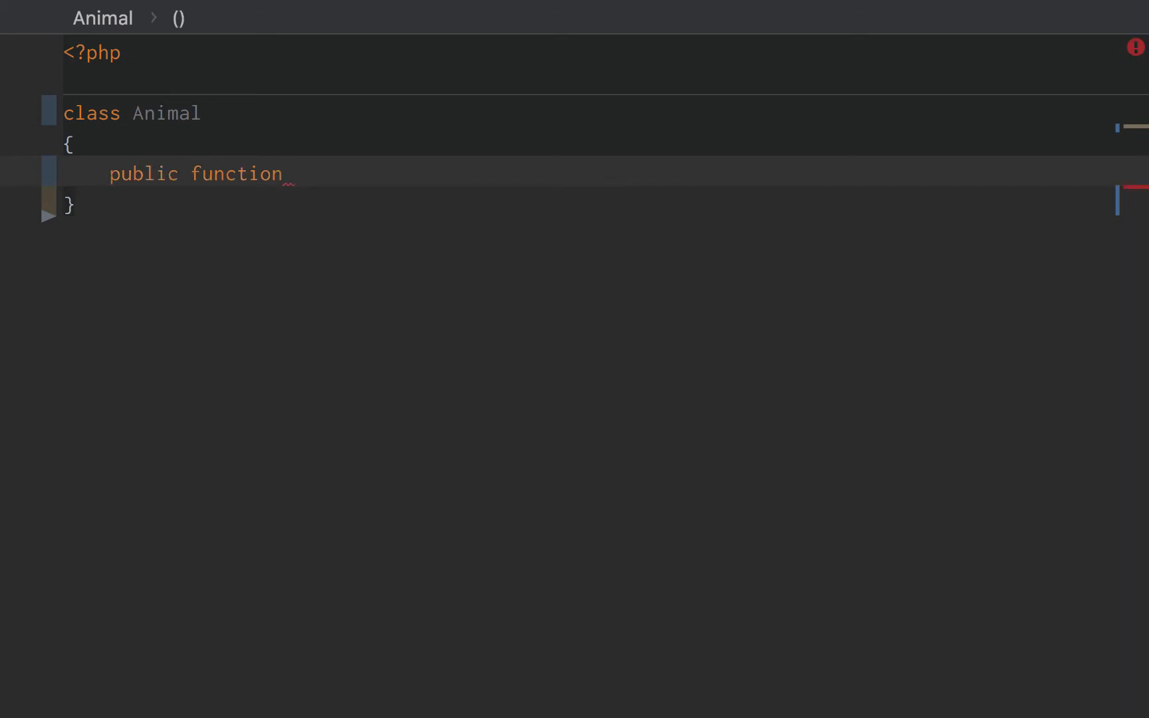
pyautogui.write('sound()')
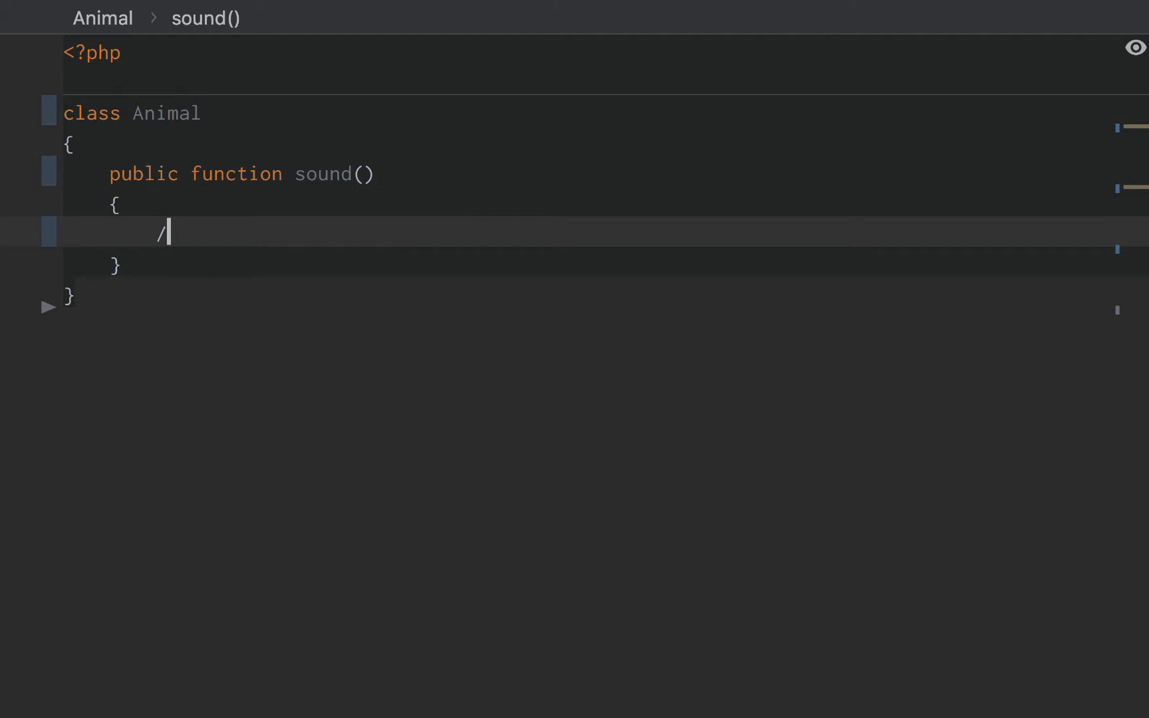
pyautogui.write('/')
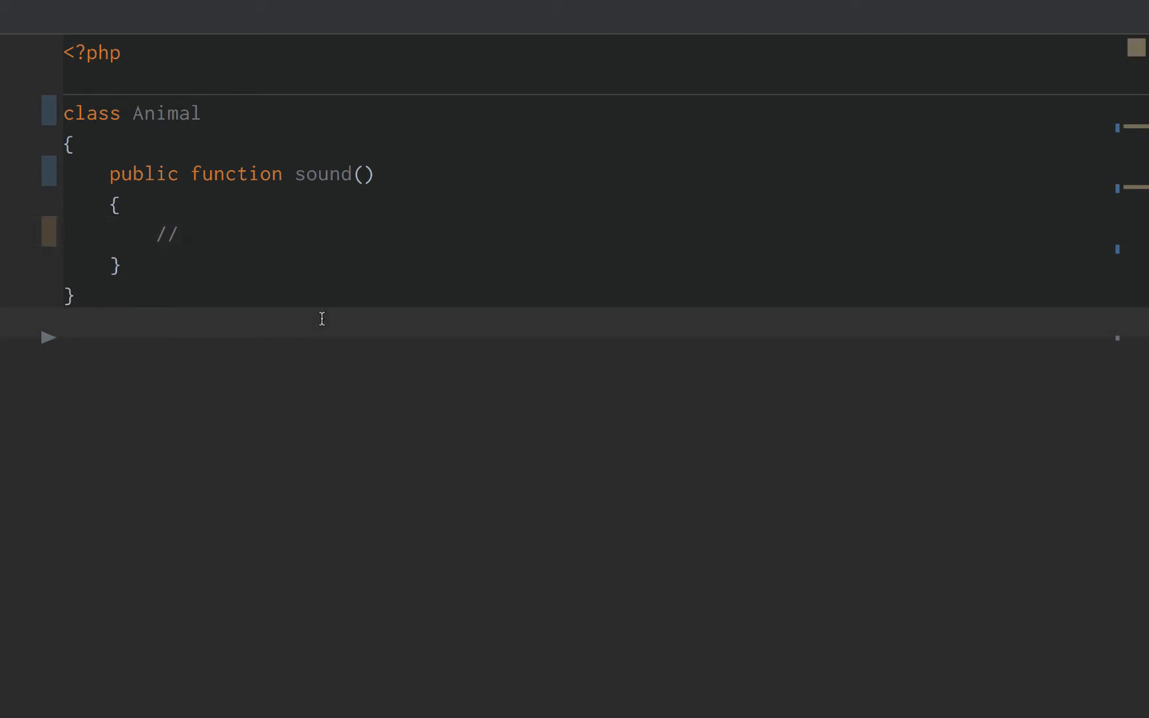
pyautogui.write('class Dog')
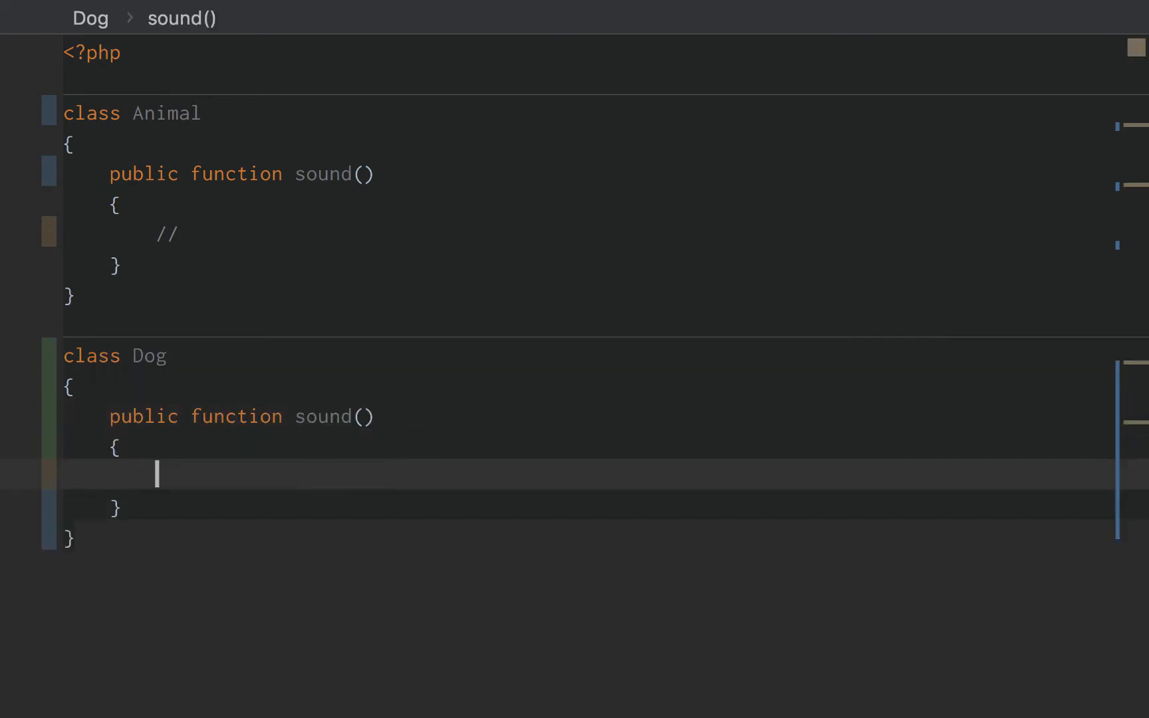
# - Make Dog's sound() return 'wolf' and add a Cat class with its own sound() function
pyautogui.write("return 'wolf';")
pyautogui.write('public')
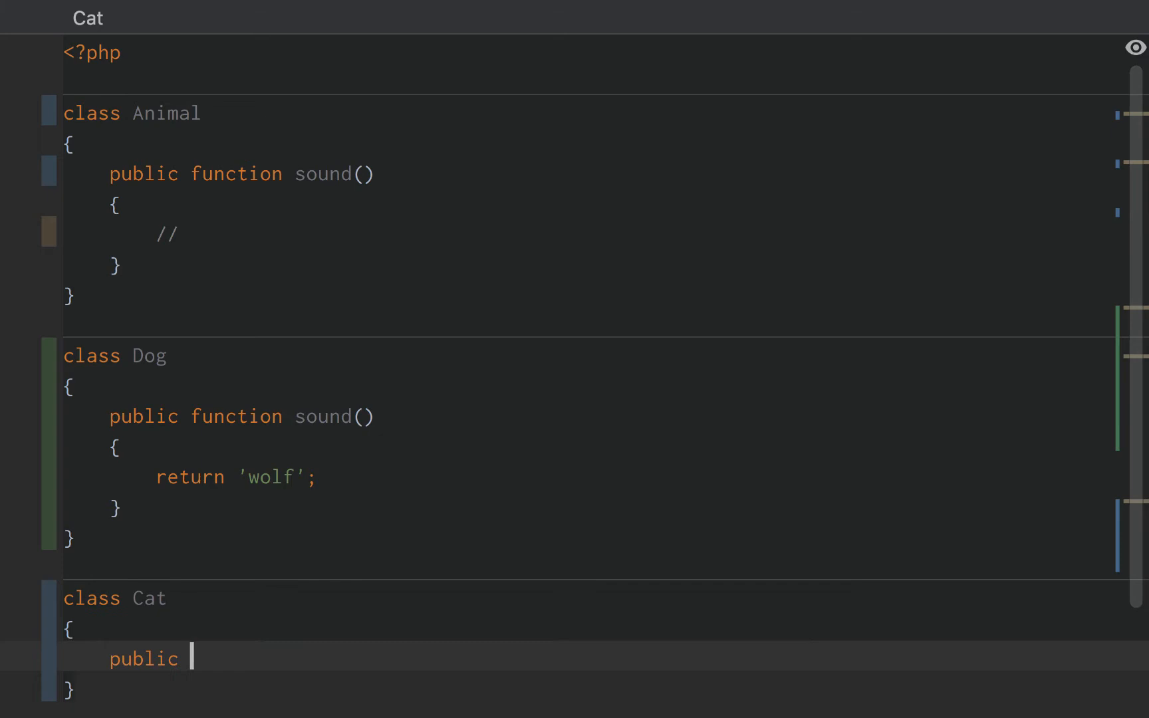
pyautogui.write('funtion sou')
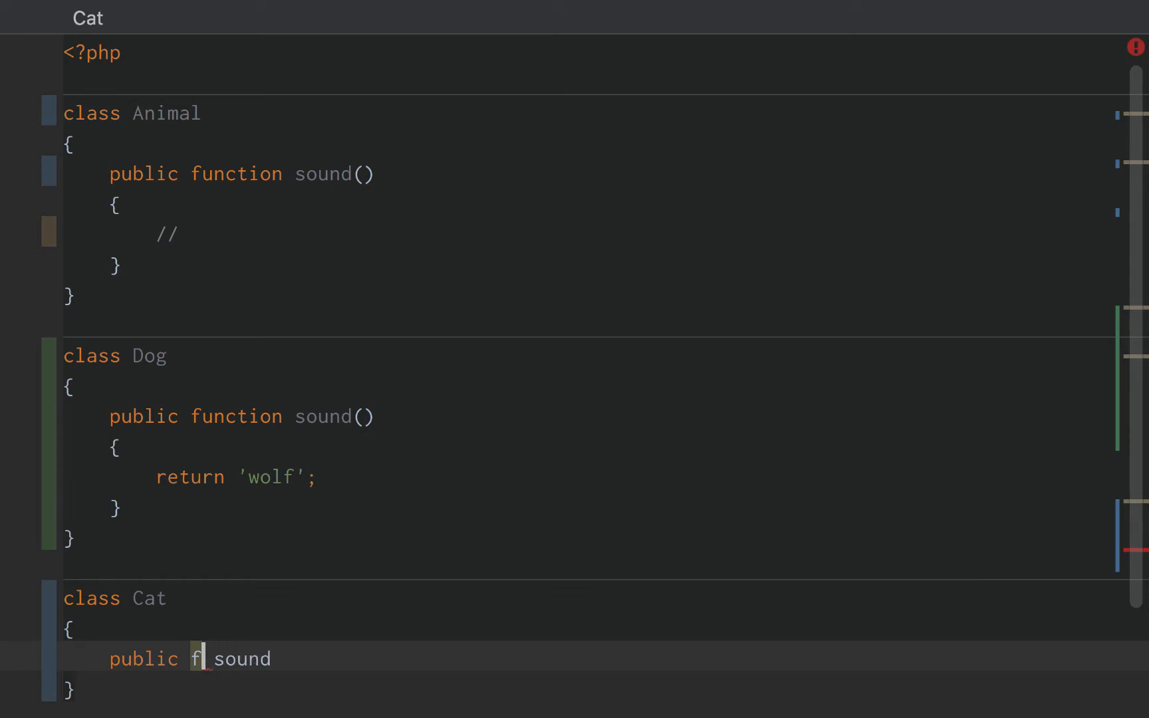
pyautogui.write('untion')
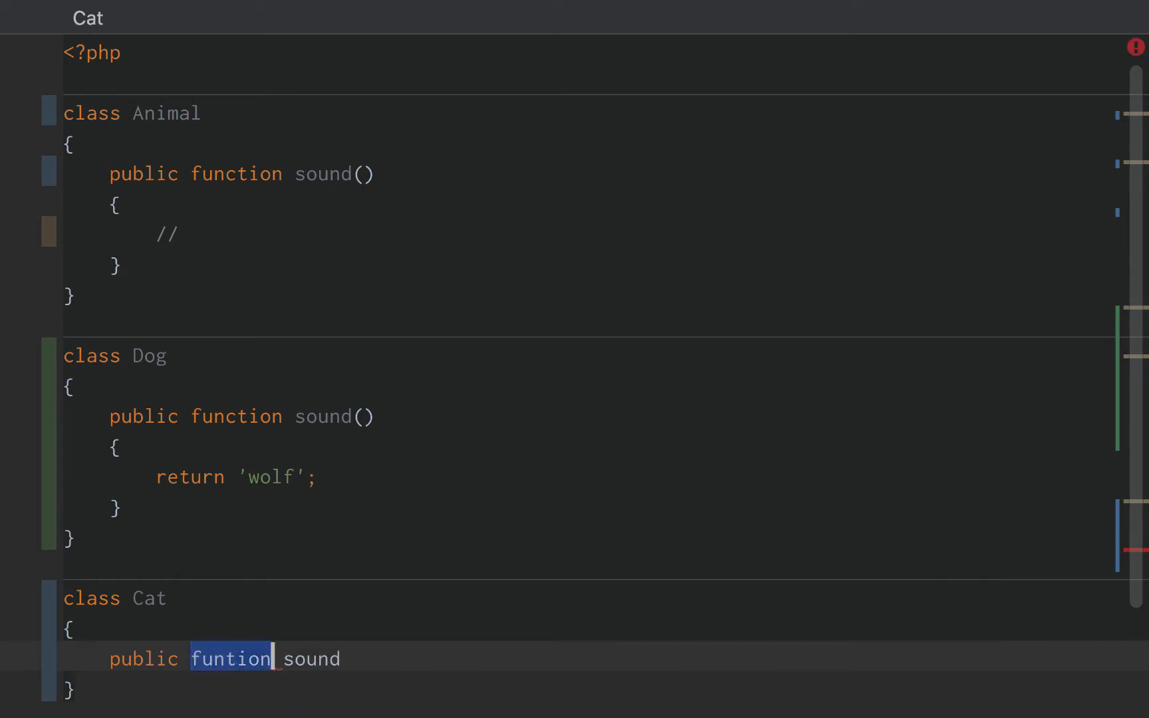
pyautogui.write('function')
pyautogui.write("return 'meow';")
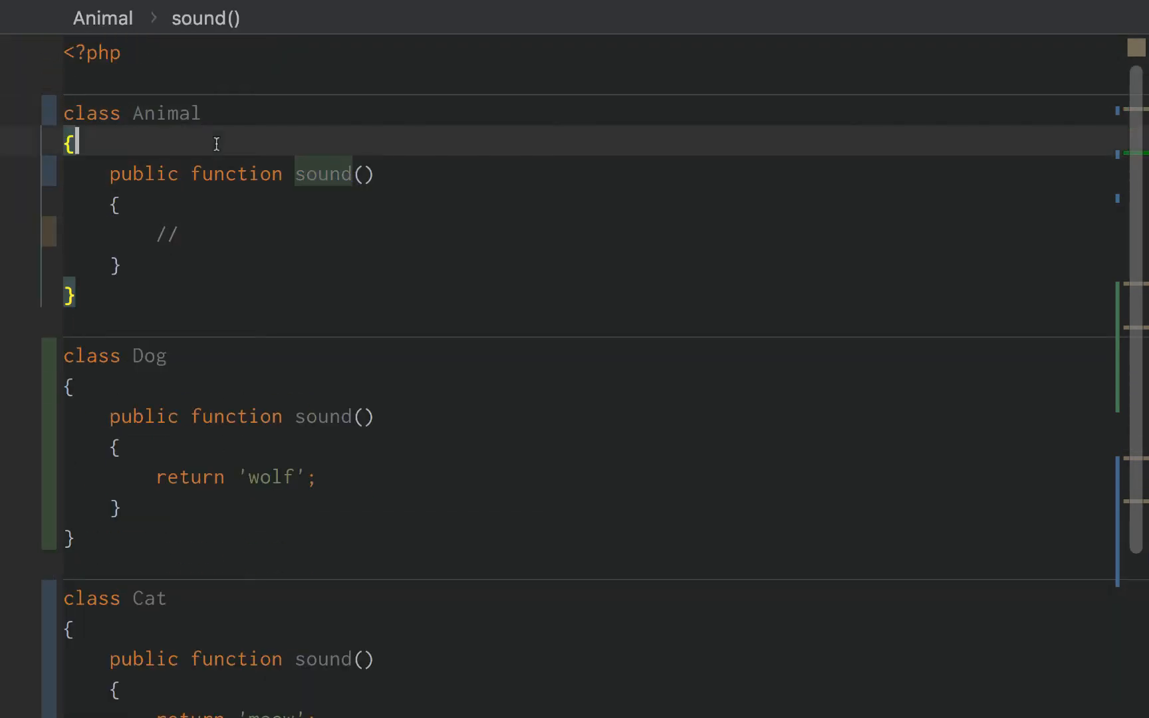
# - Add var_dump calls of sound() on new Dog, new Cat and new Animal instances
pyautogui.scroll(-3)
pyautogui.write('(new ')
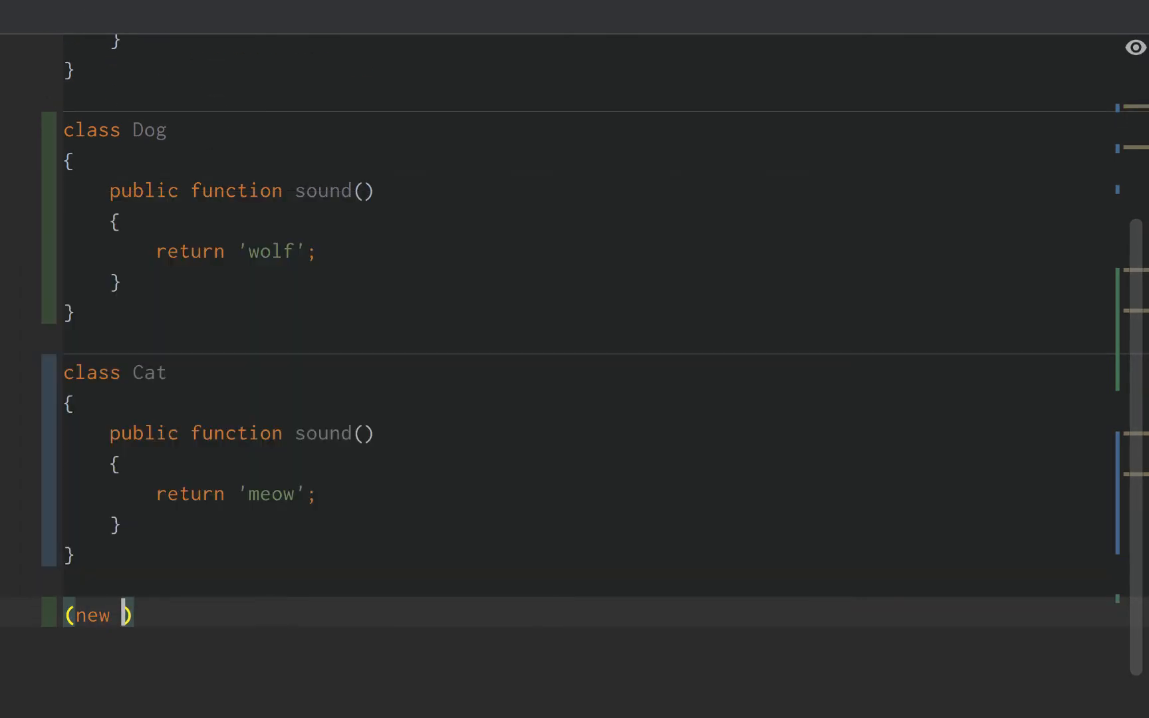
pyautogui.write('Dog)->sound();')
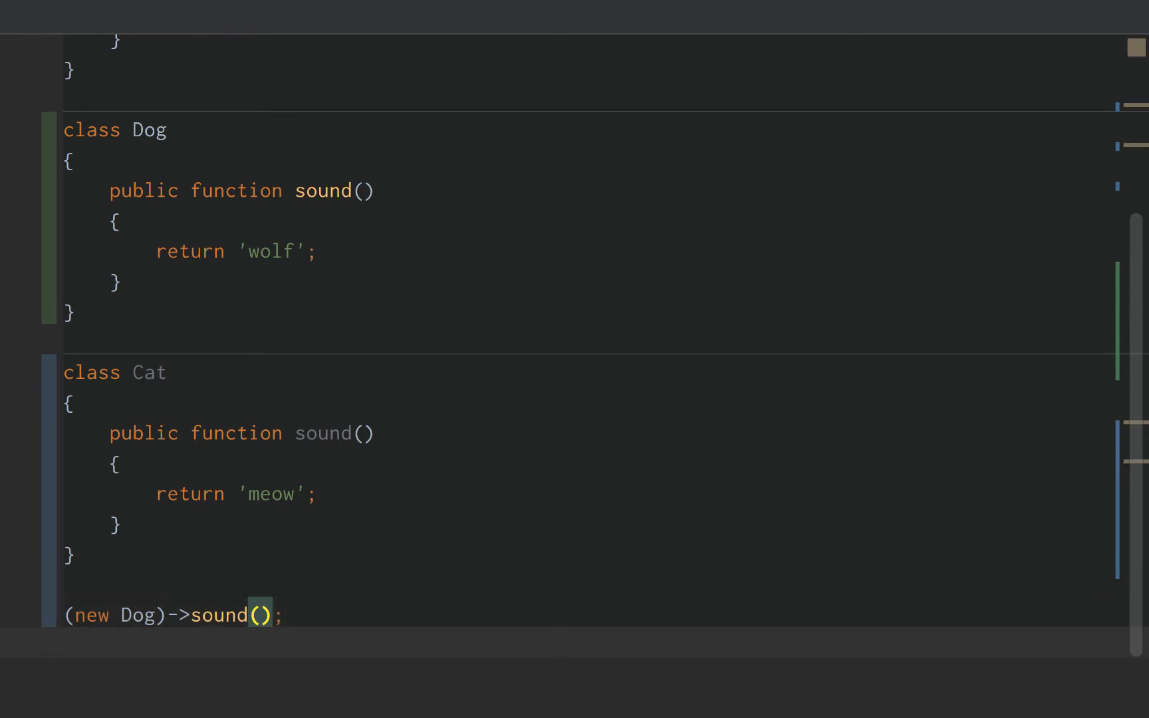
pyautogui.write('(new Cat)')
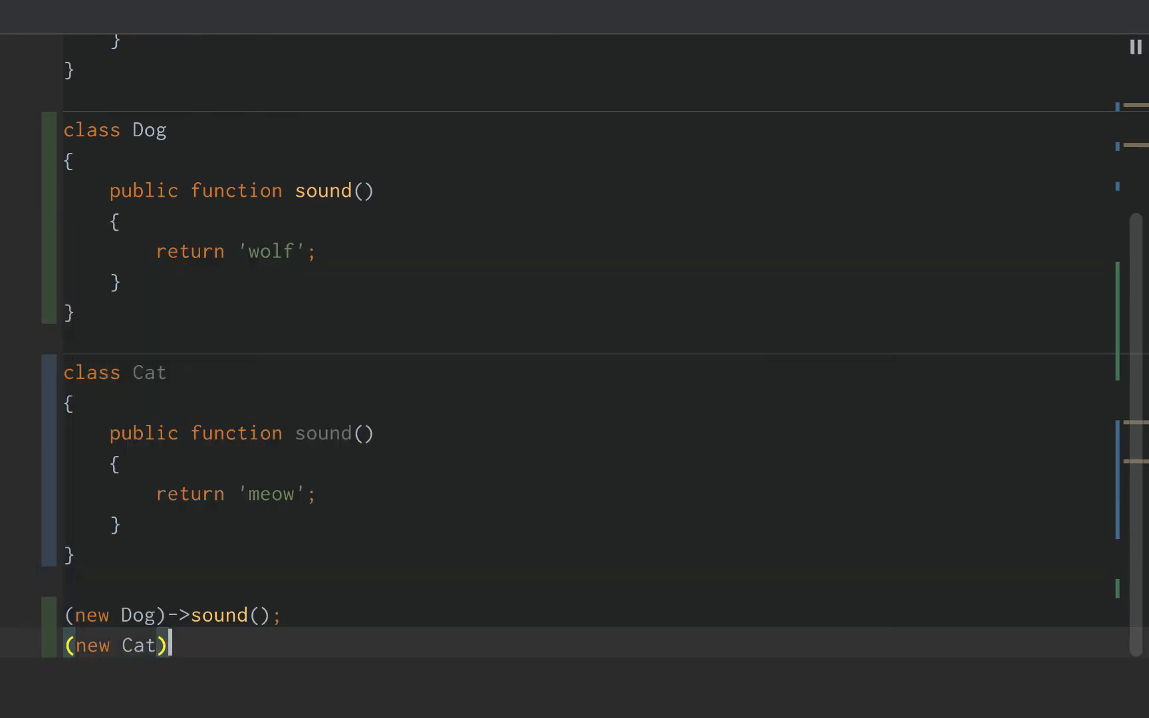
pyautogui.write('->sound();')
pyautogui.write('(new Anima')
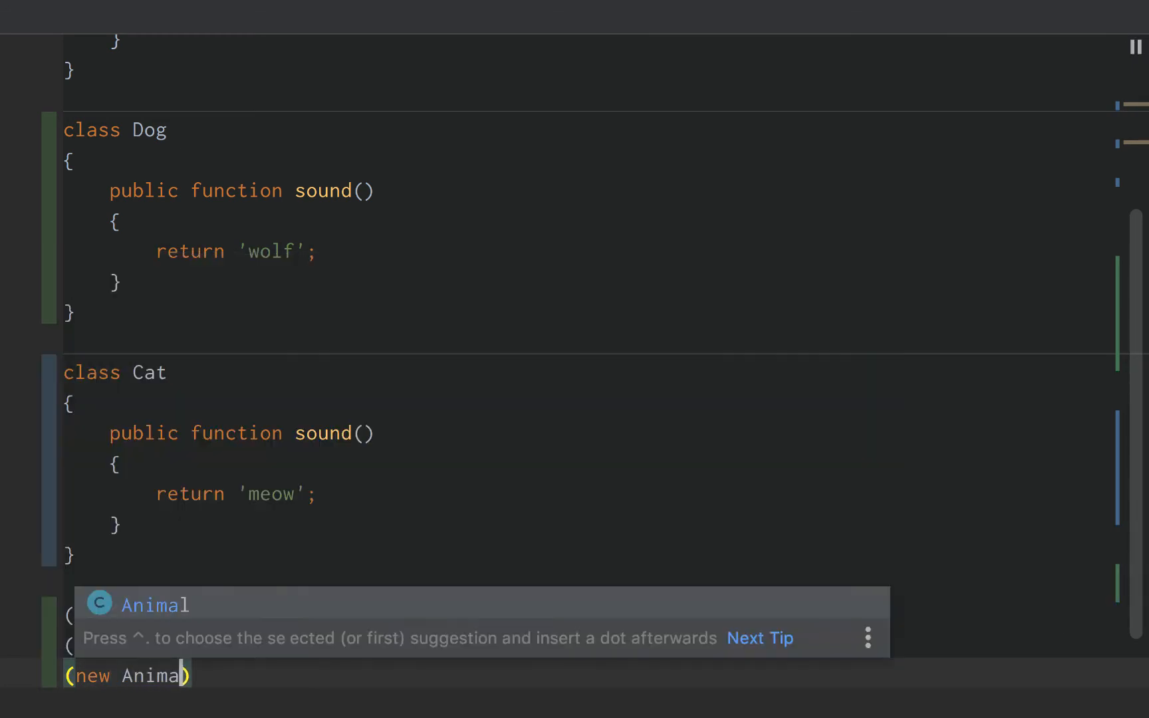
pyautogui.write('->sound)')
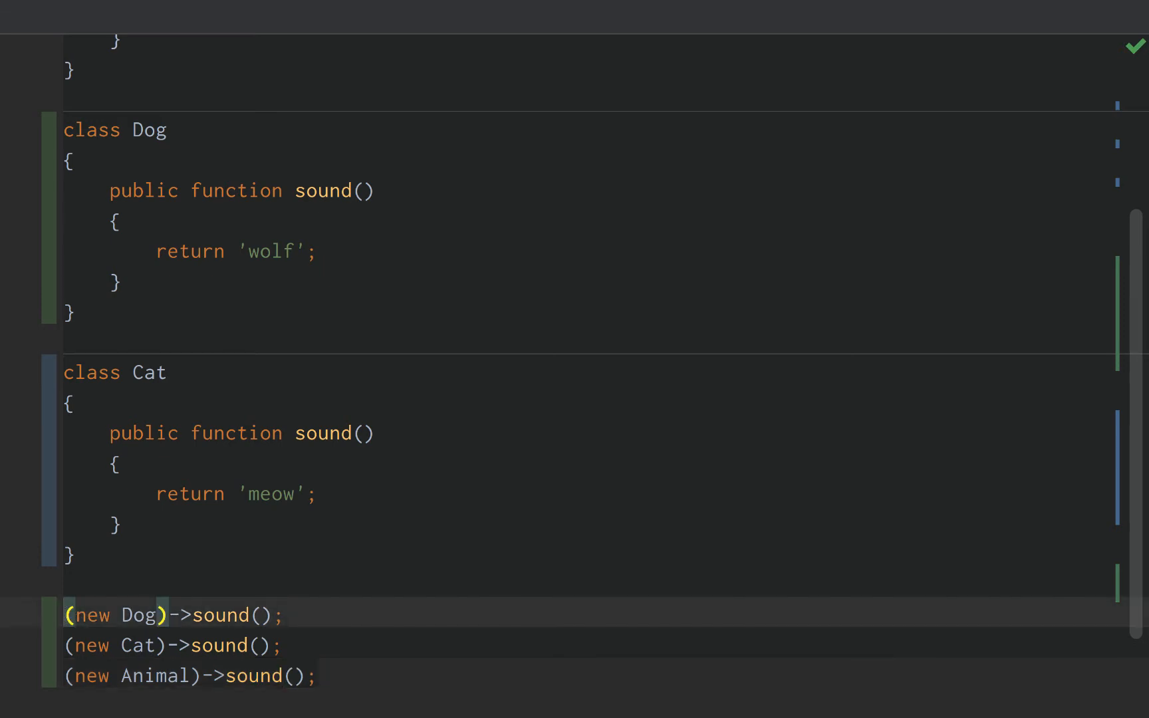
pyautogui.write('var_dump')
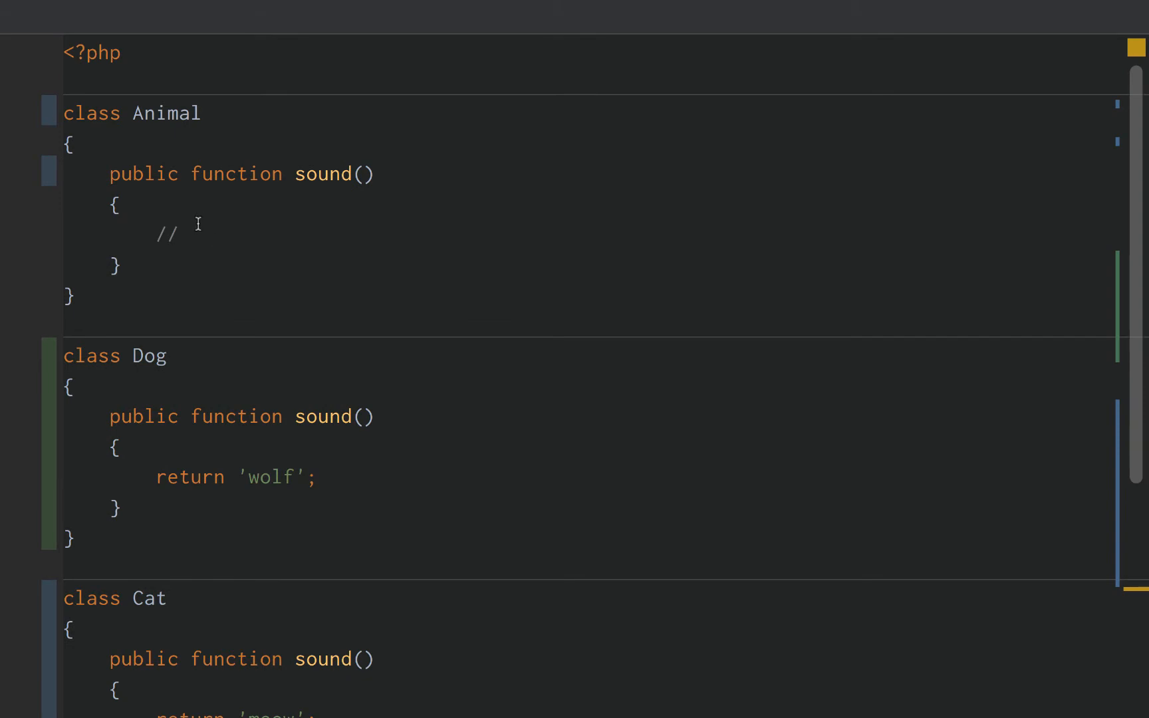
# - Try return values like 'rqa' and 'gulp' in Animal's sound(), leaving the body empty
pyautogui.click(113, 174)
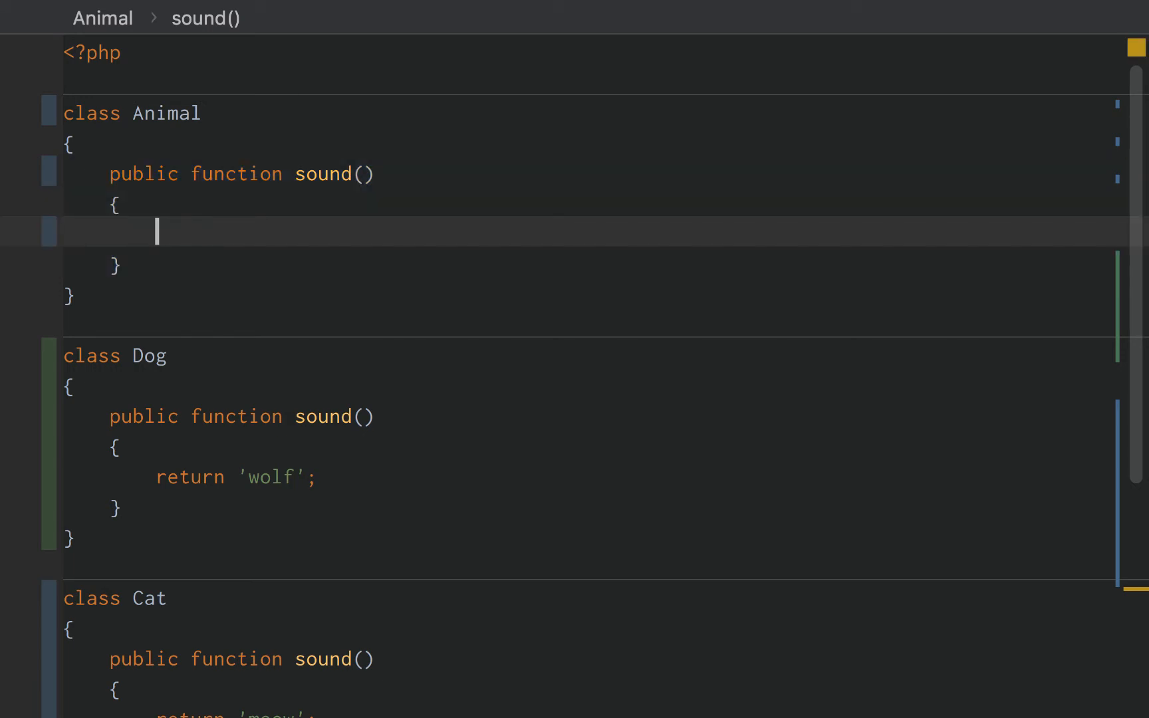
pyautogui.write("return 'rqa';")
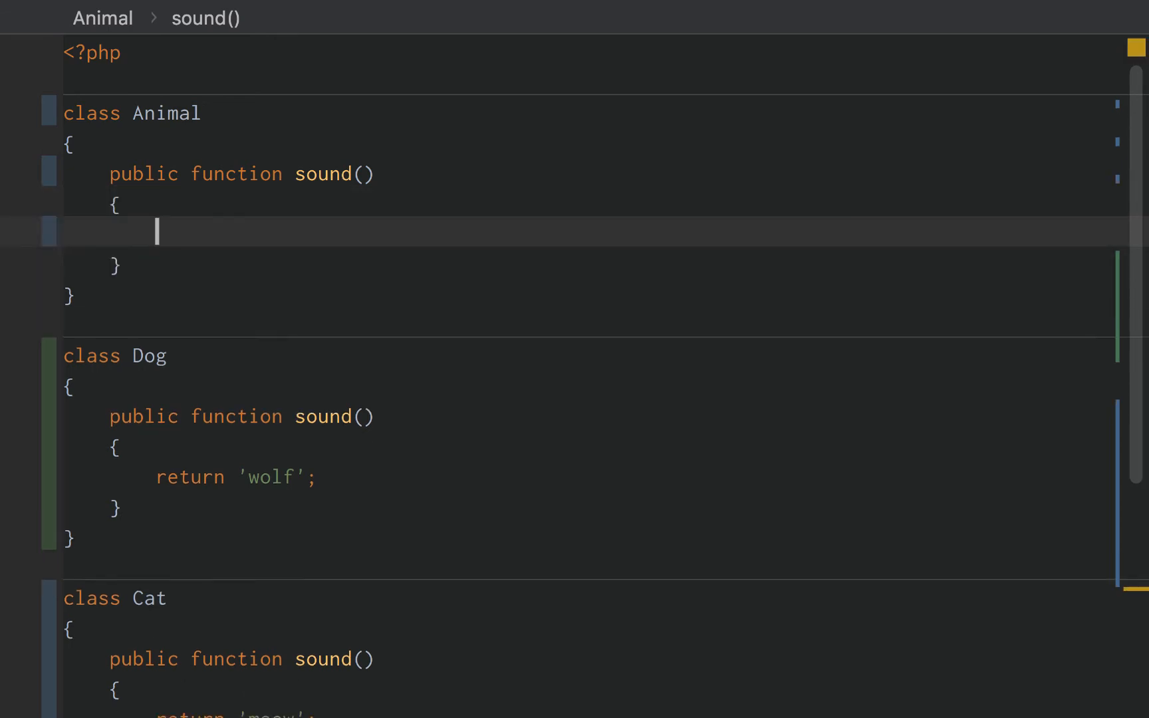
pyautogui.write("return 'gulp';")
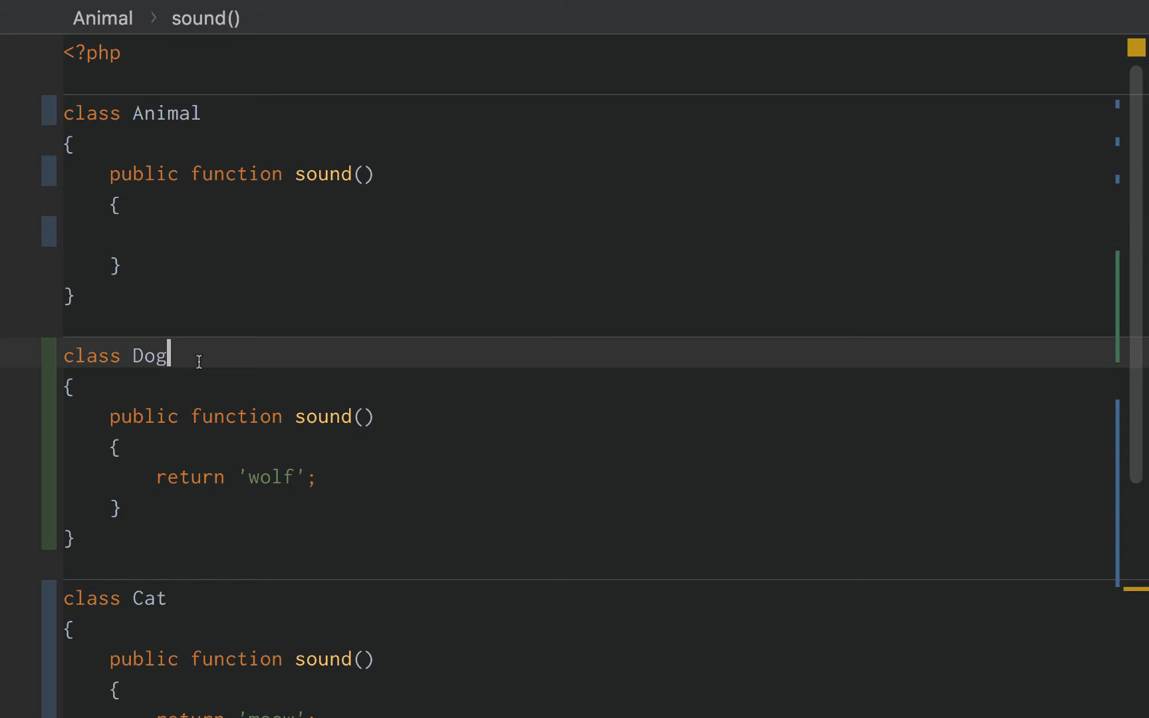
# - Make Dog and Cat extend Animal and begin a new class declaration above Dog
pyautogui.write('extends Animal')
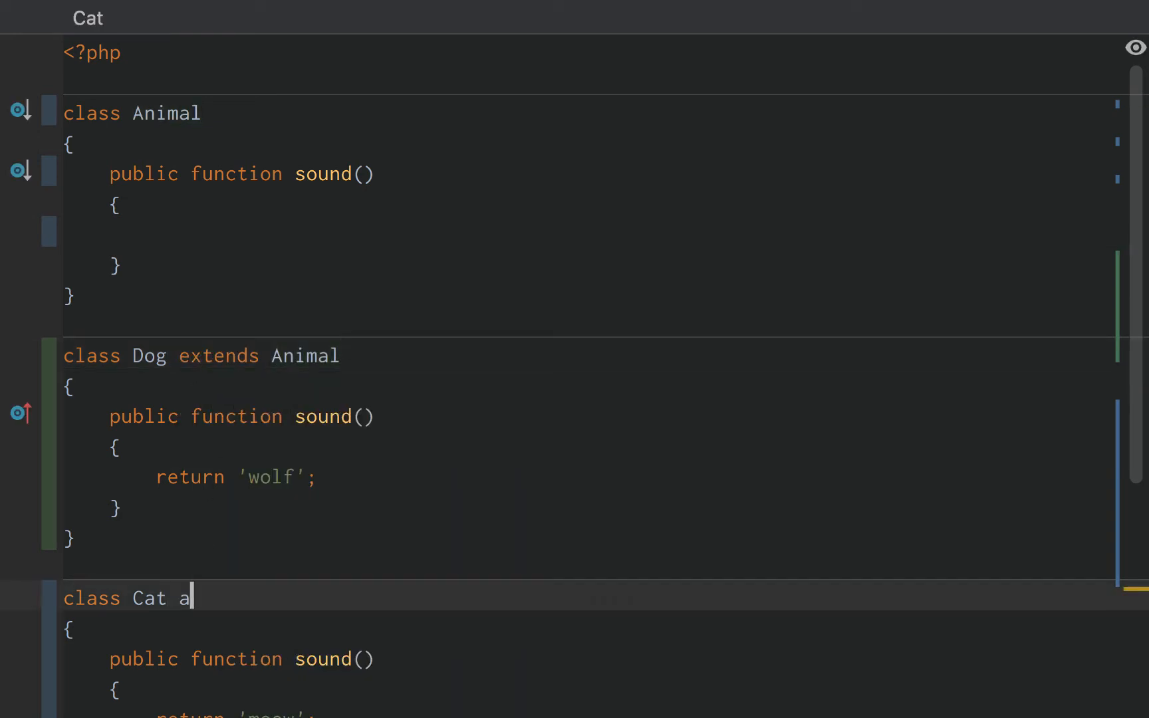
pyautogui.write('xtends')
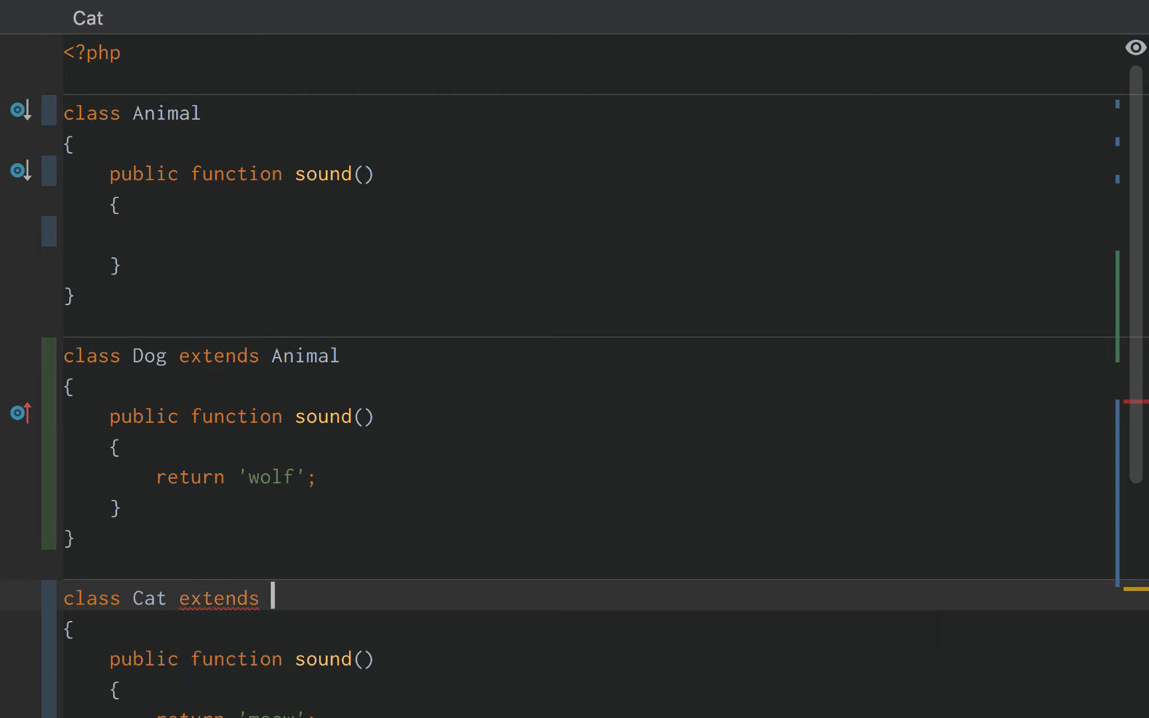
pyautogui.write('Animal')
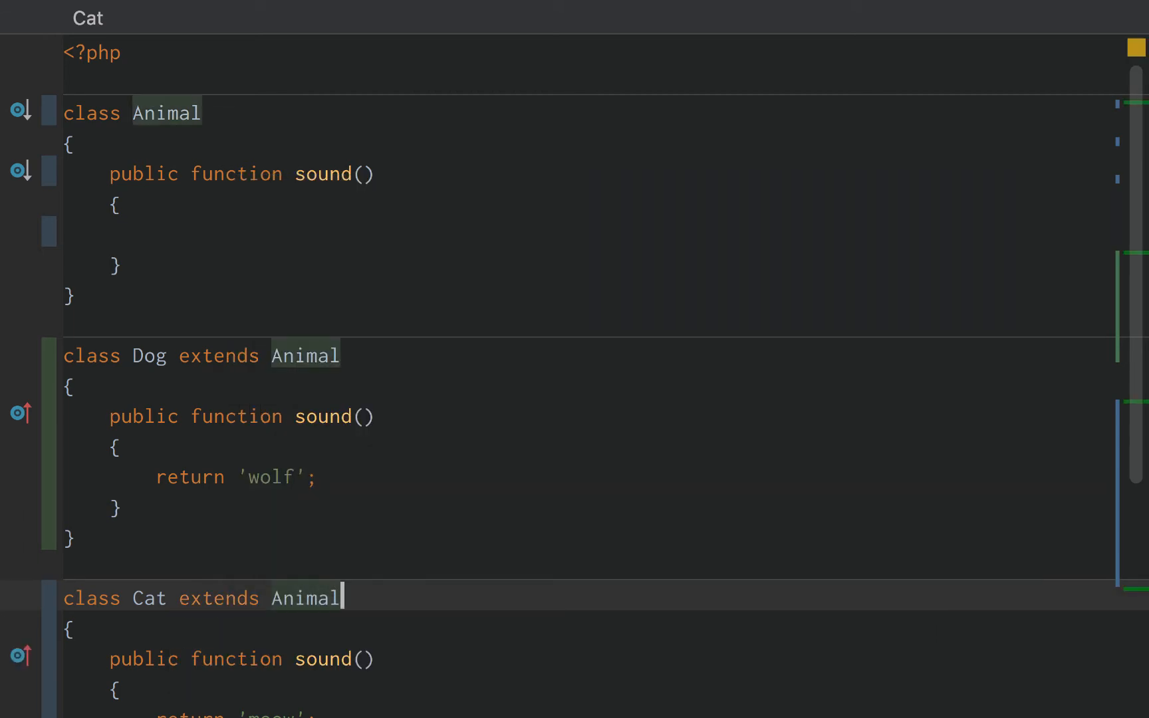
pyautogui.doubleClick(149, 355)
pyautogui.write('class Ma')
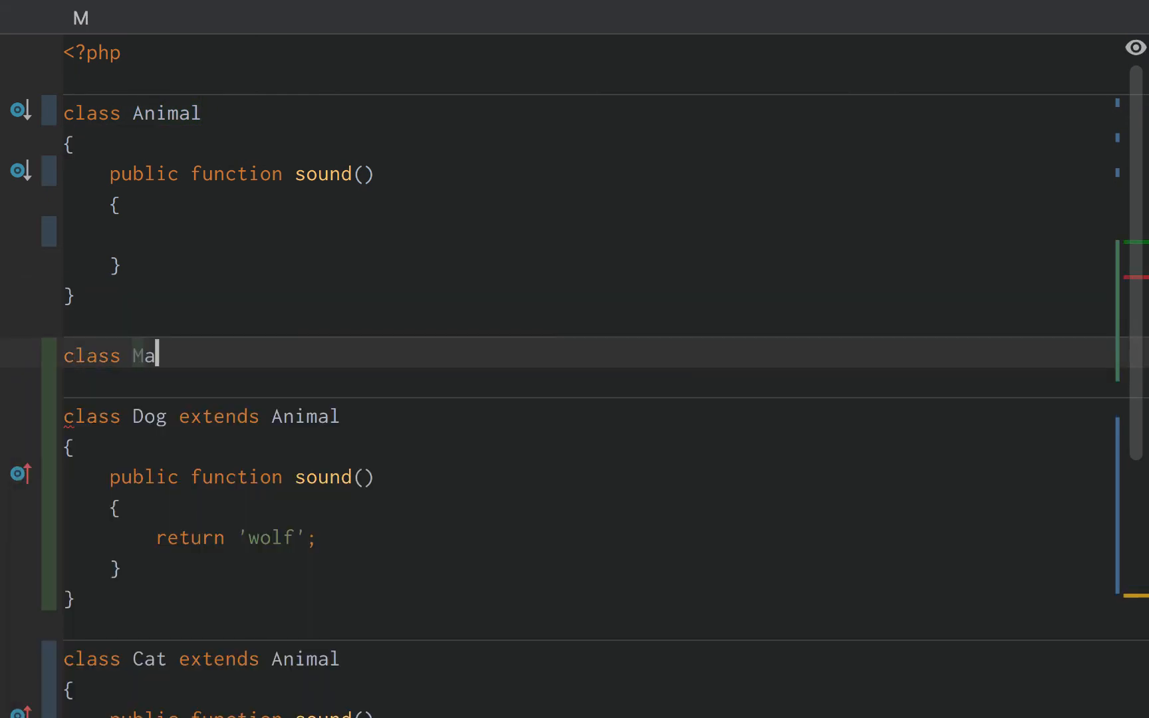
# - Empty Animal's sound() body and mark the Animal class abstract
pyautogui.write('mmal exte')
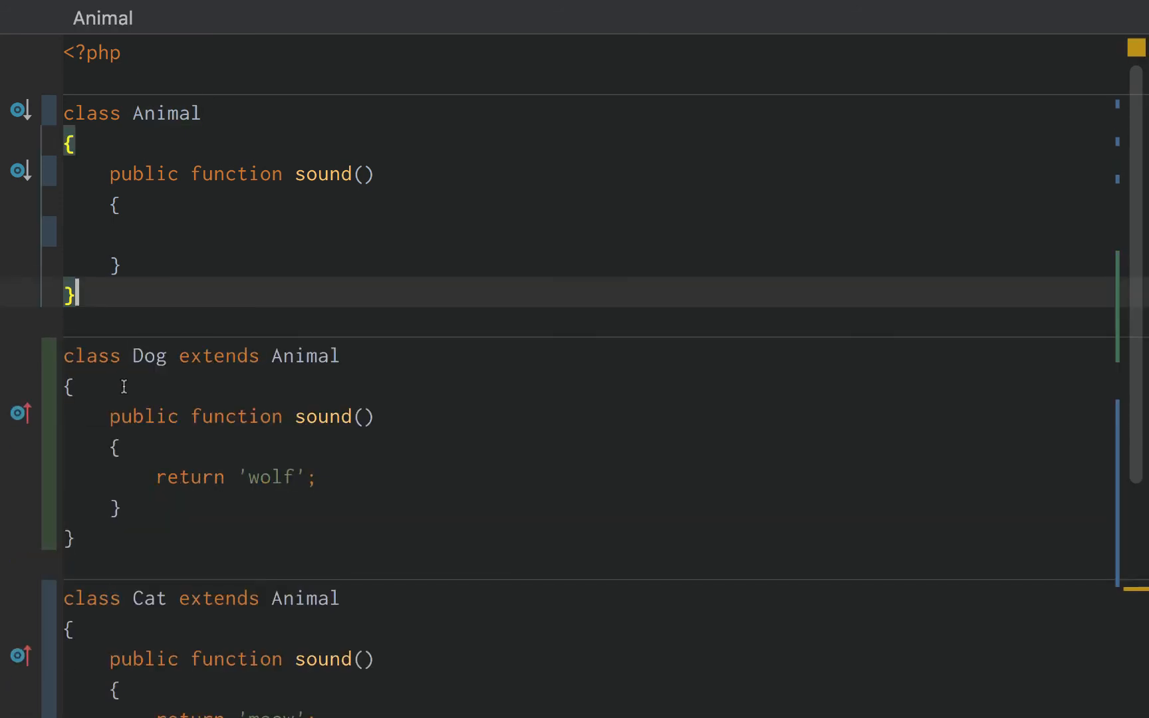
pyautogui.scroll(-3)
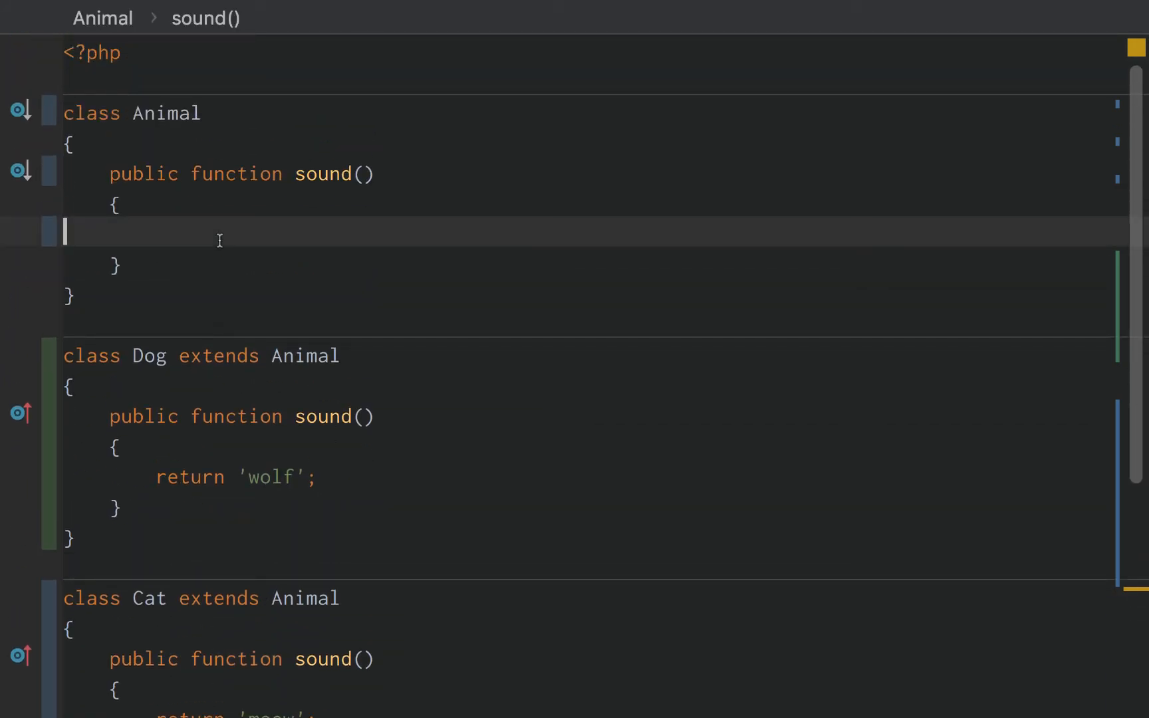
pyautogui.write("return ''")
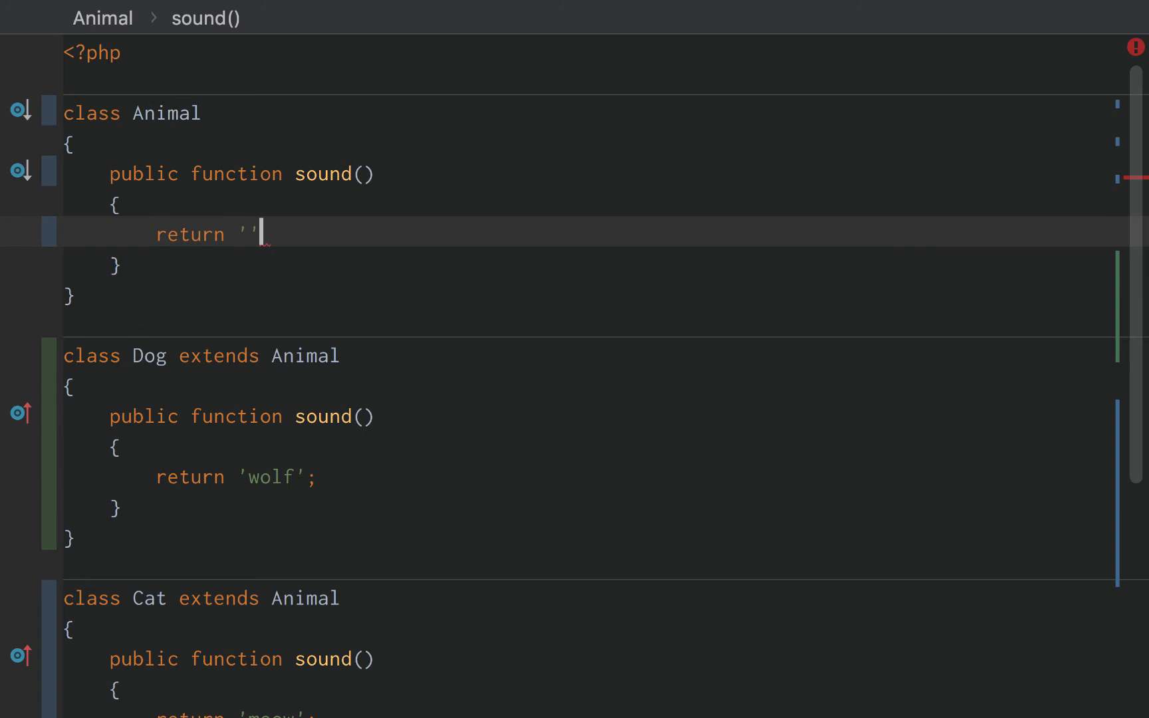
pyautogui.write(';')
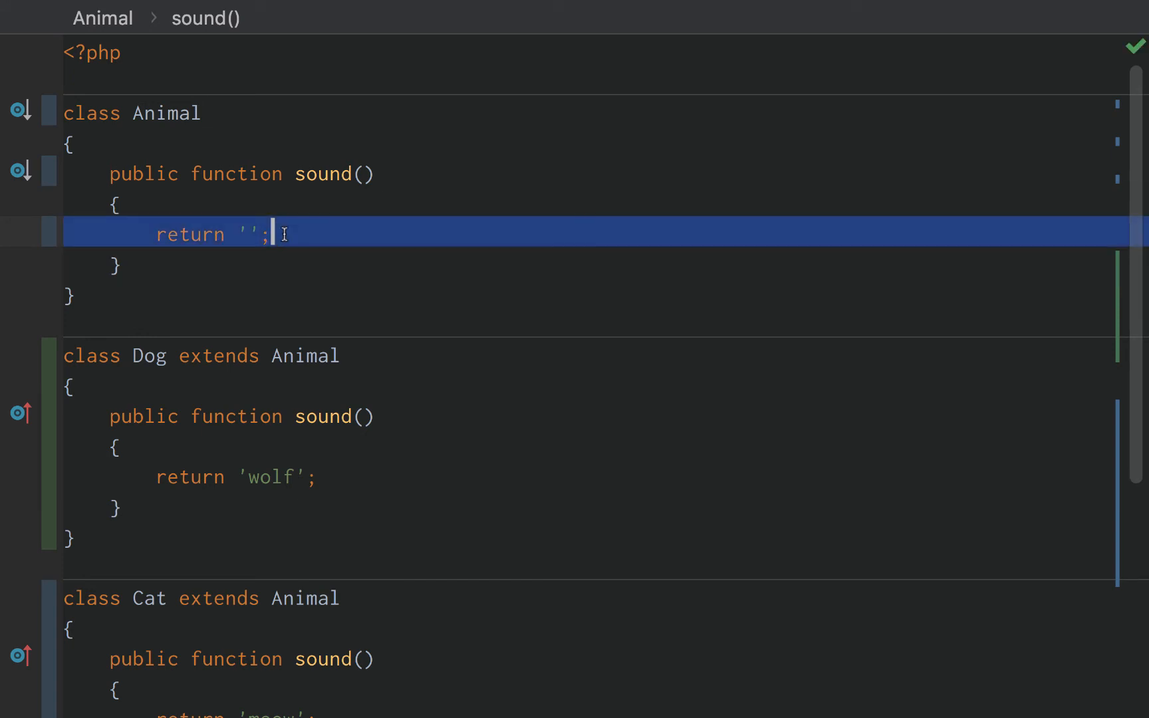
pyautogui.press('Delete')
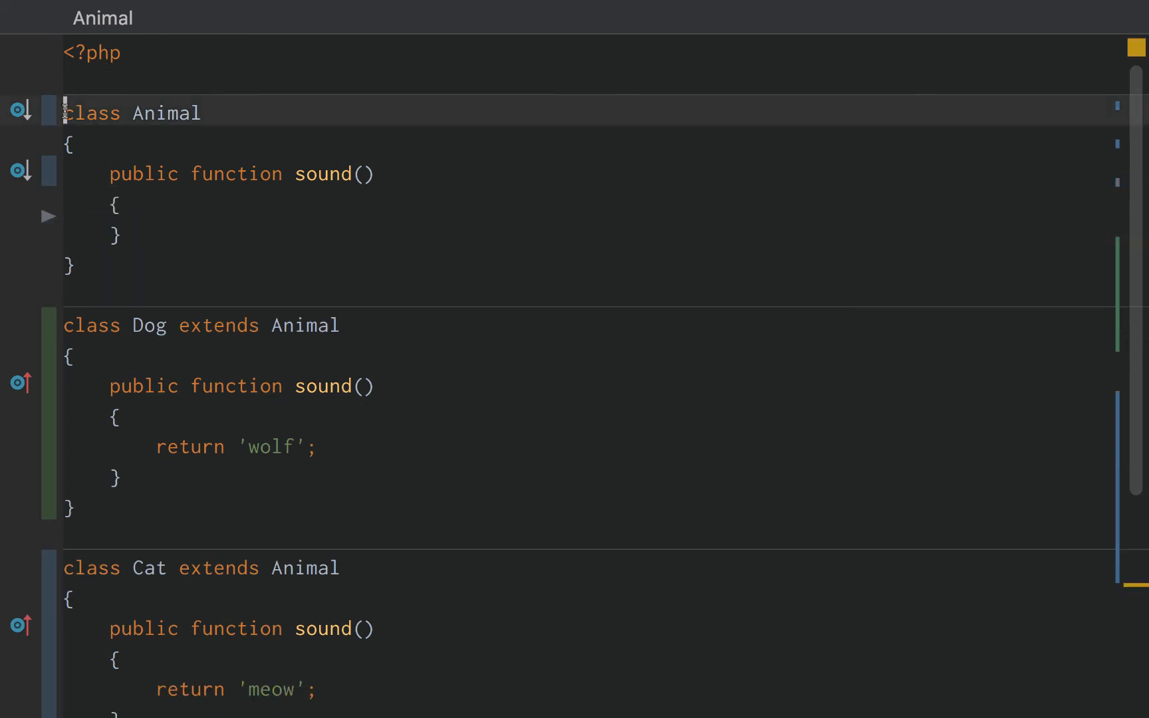
pyautogui.write('abstract')
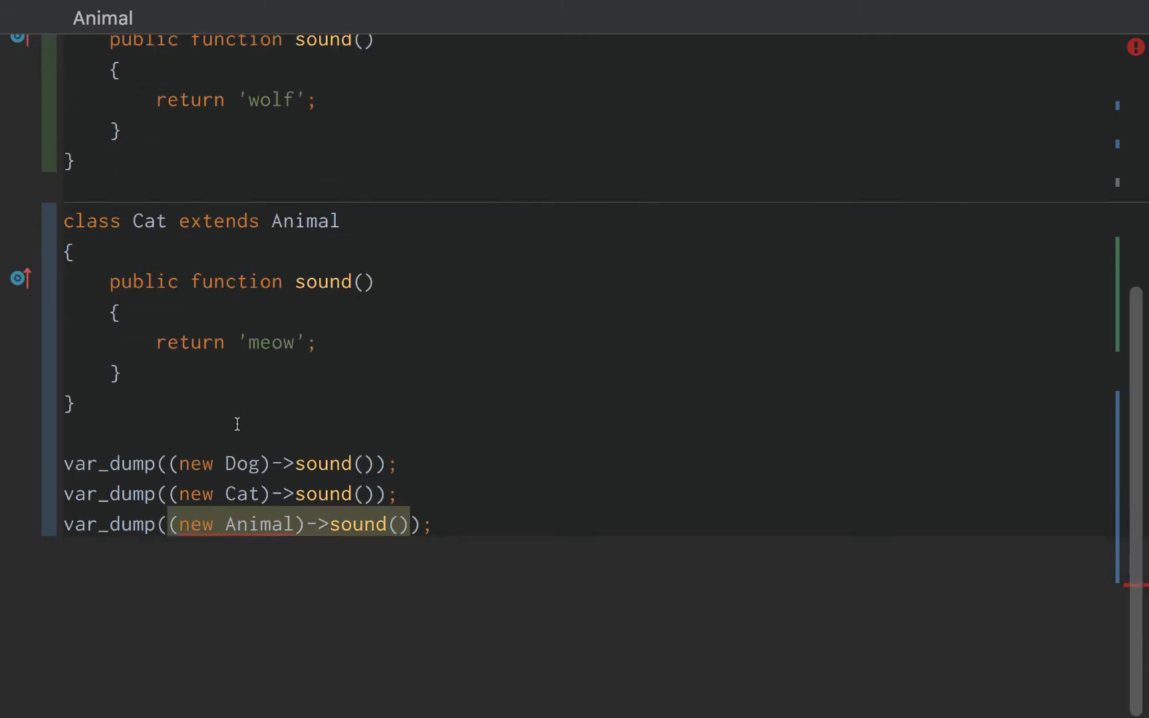
# - Replace the last var_dump line with `$animal = new Animal;`
pyautogui.doubleClick(259, 523)
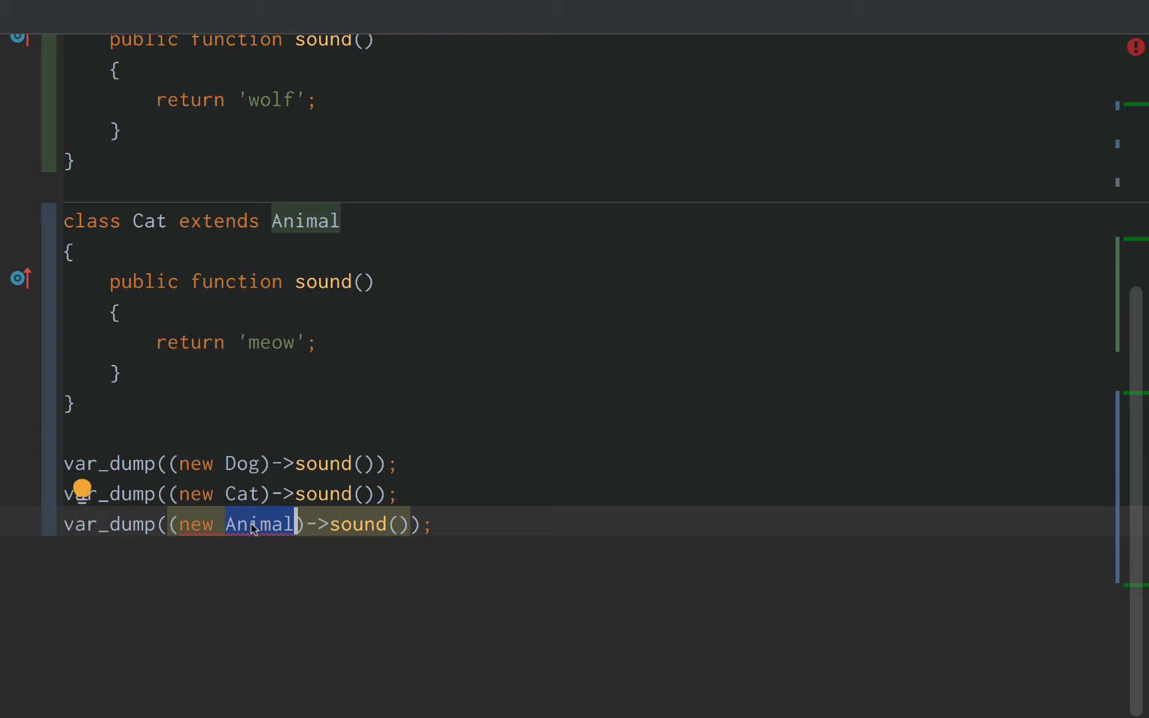
pyautogui.write('$ani')
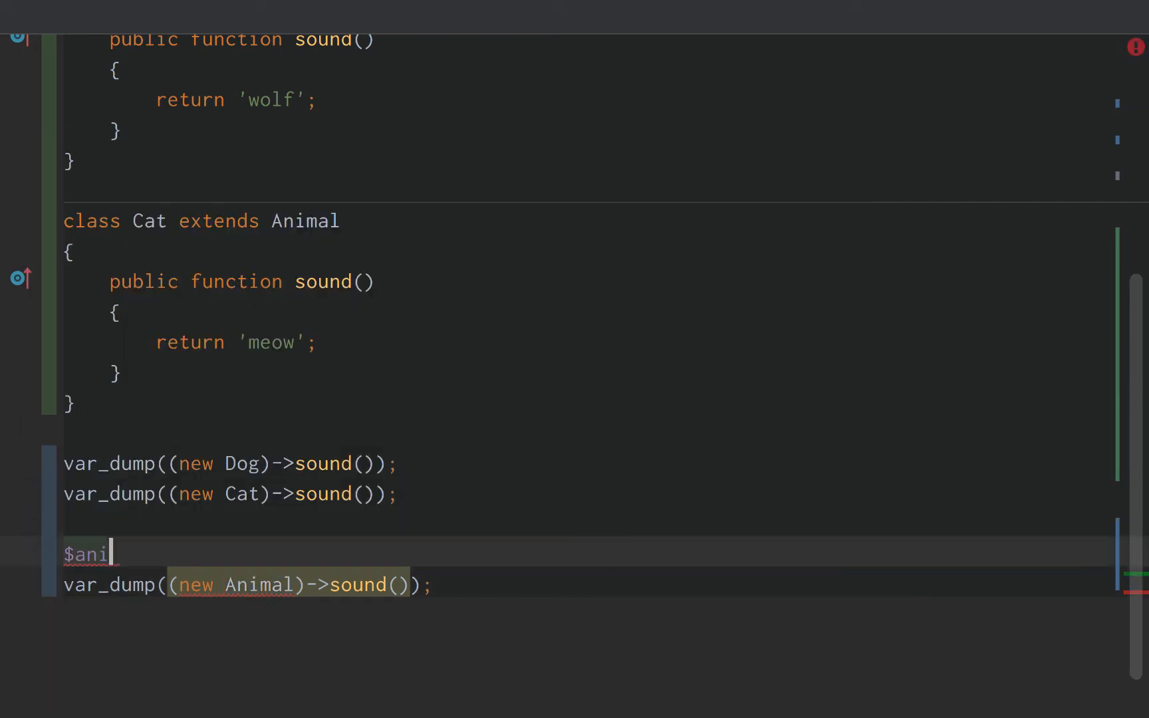
pyautogui.write('mal')
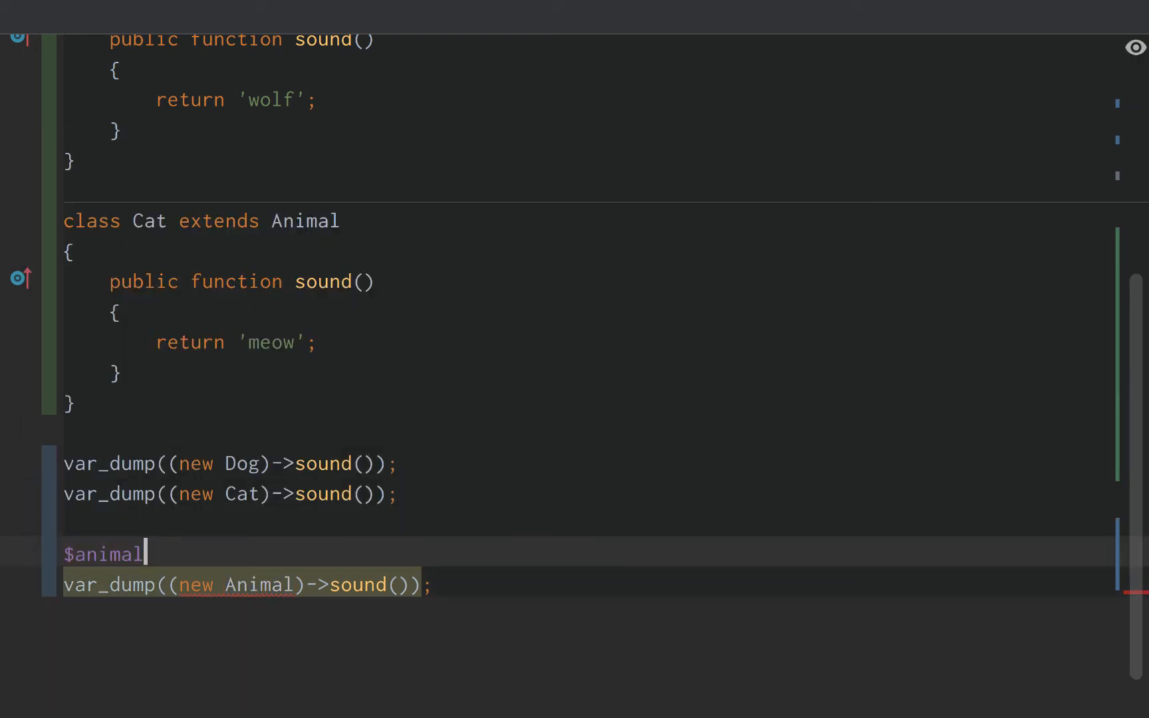
pyautogui.write('= new Animal;')
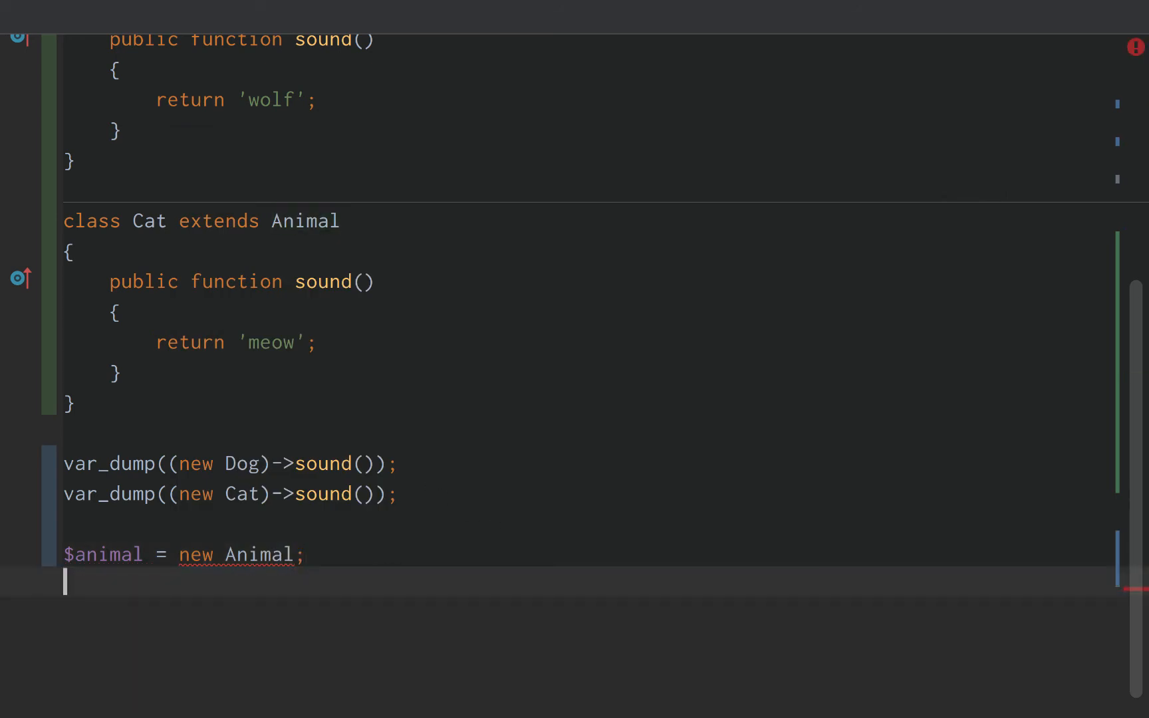
pyautogui.moveTo(271, 554)
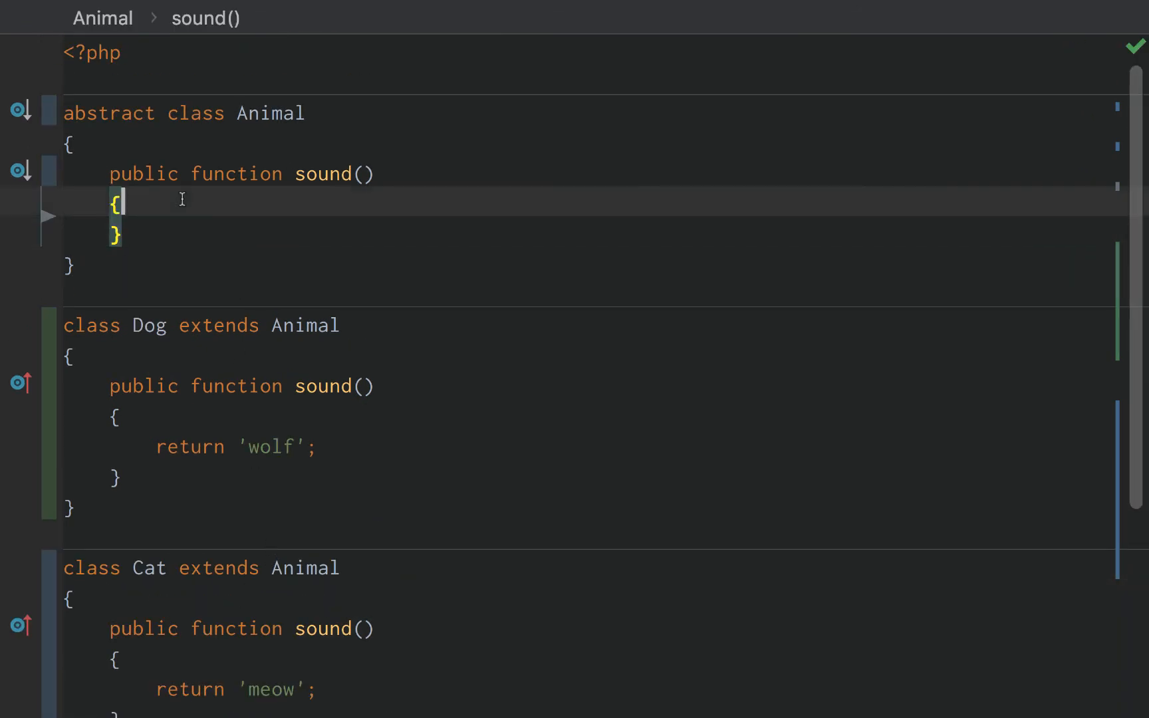
# - Review the abstract Animal and Dog declarations, then add a `new Animal` instantiation above the var_dump lines
pyautogui.doubleClick(108, 113)
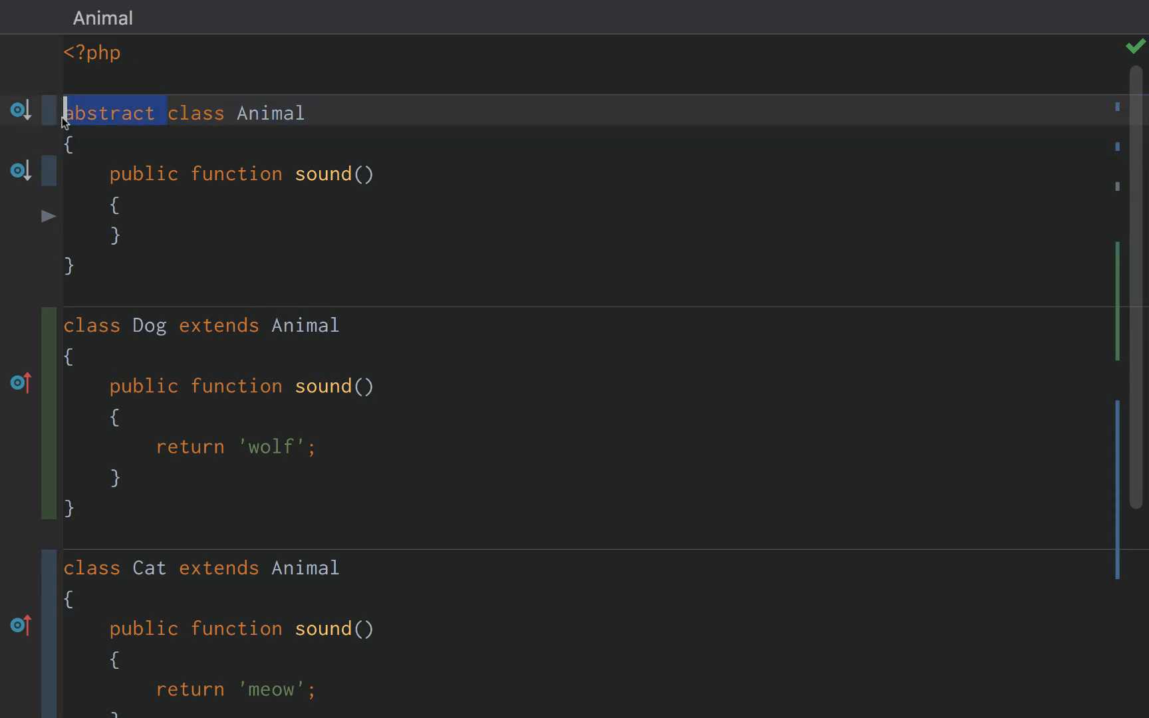
pyautogui.click(170, 112)
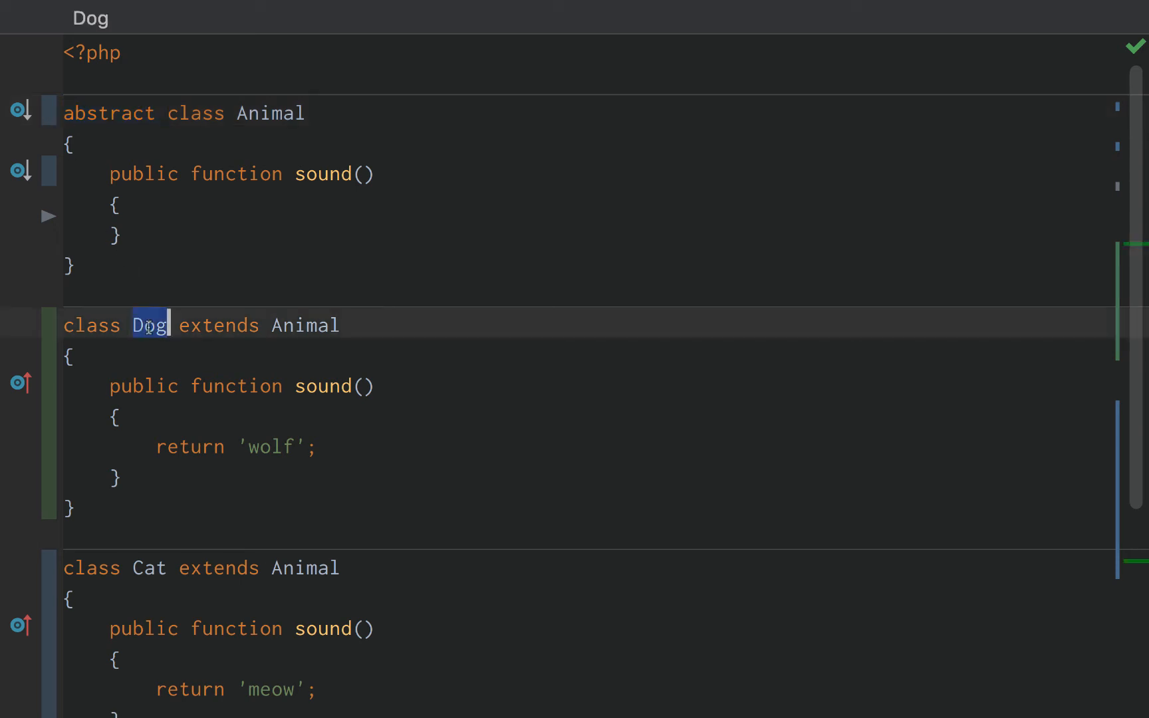
pyautogui.doubleClick(149, 567)
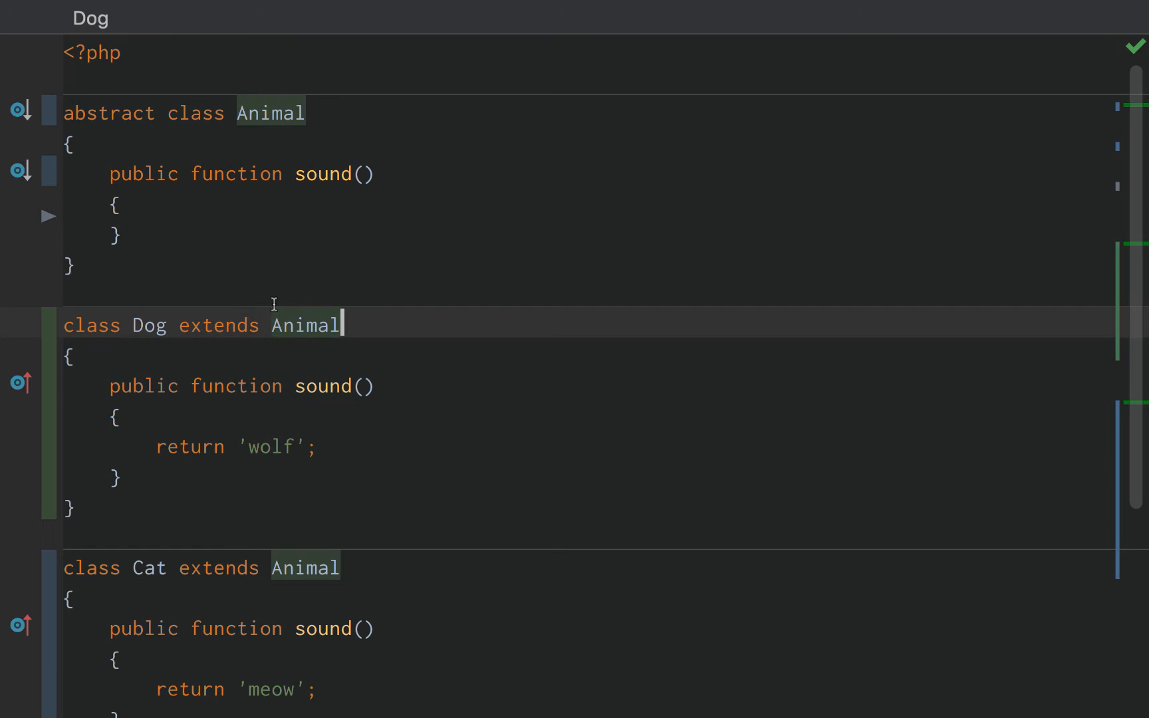
pyautogui.scroll(-3)
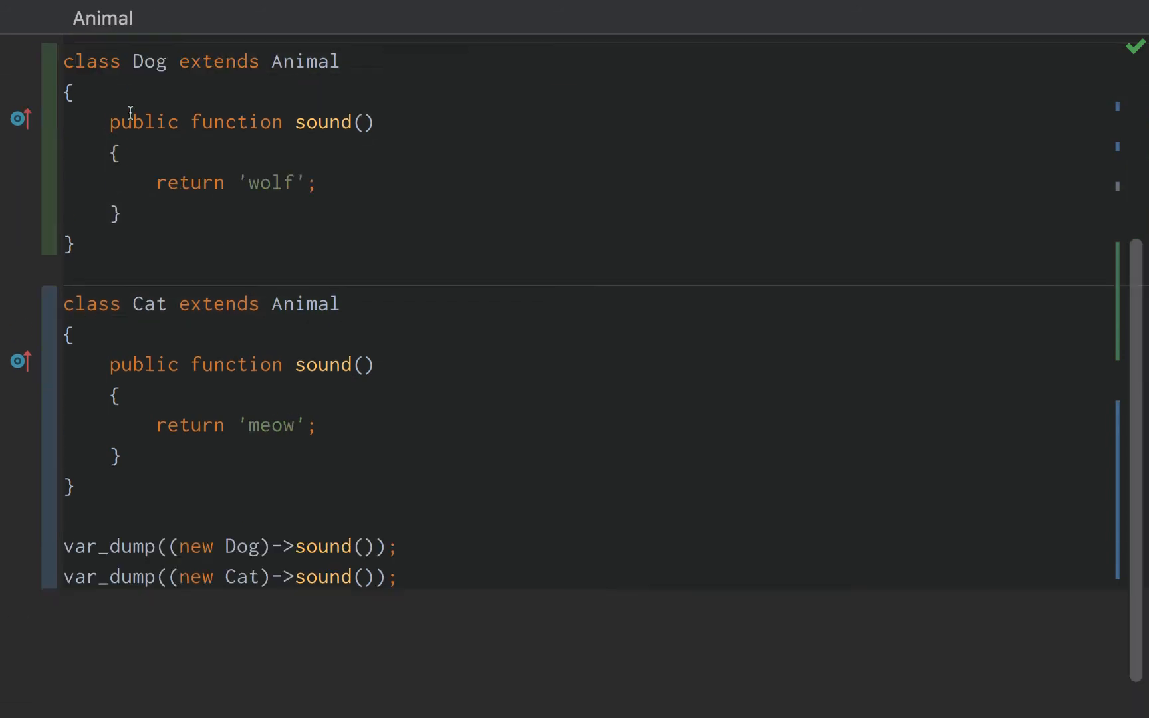
pyautogui.write('new Animal;')
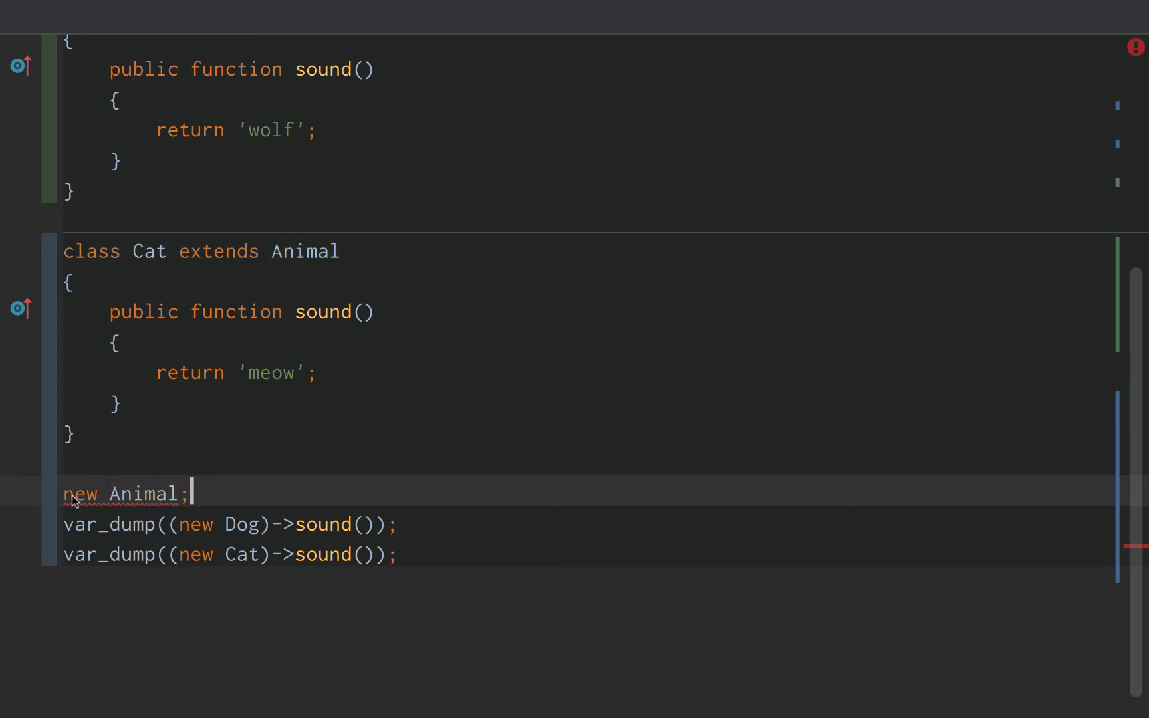
pyautogui.write('$')
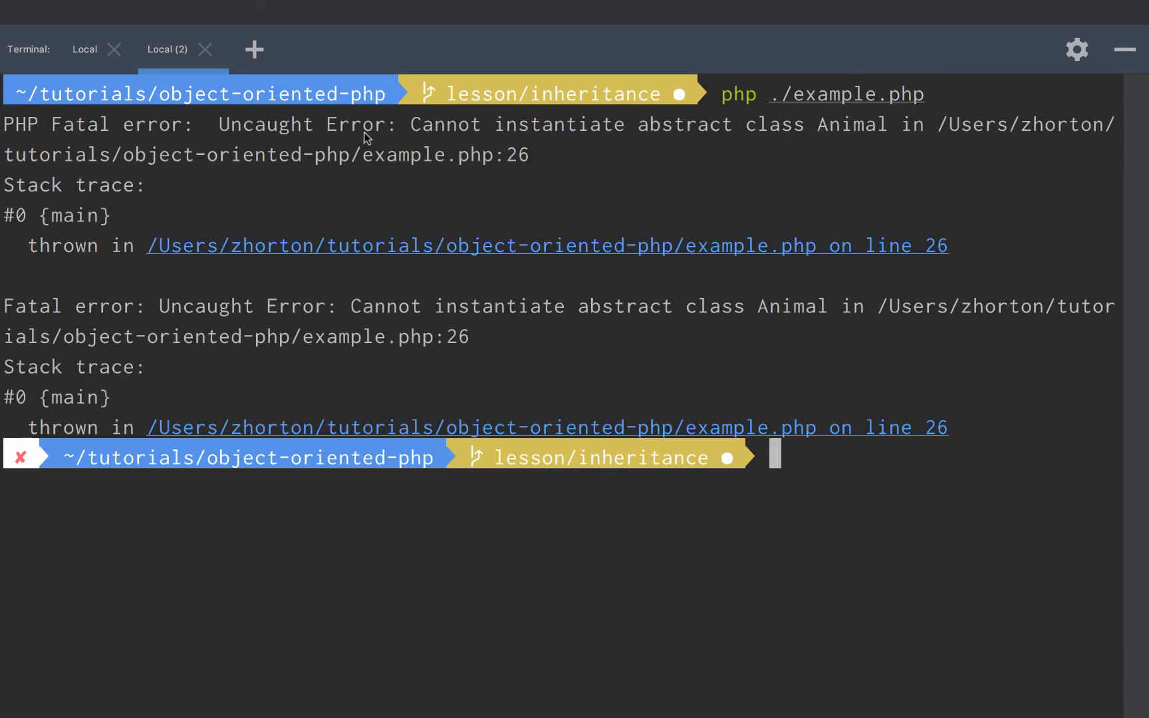
# - Run `php ./example.php` in the terminal, getting the cannot-instantiate-abstract-class error
pyautogui.doubleClick(445, 124)
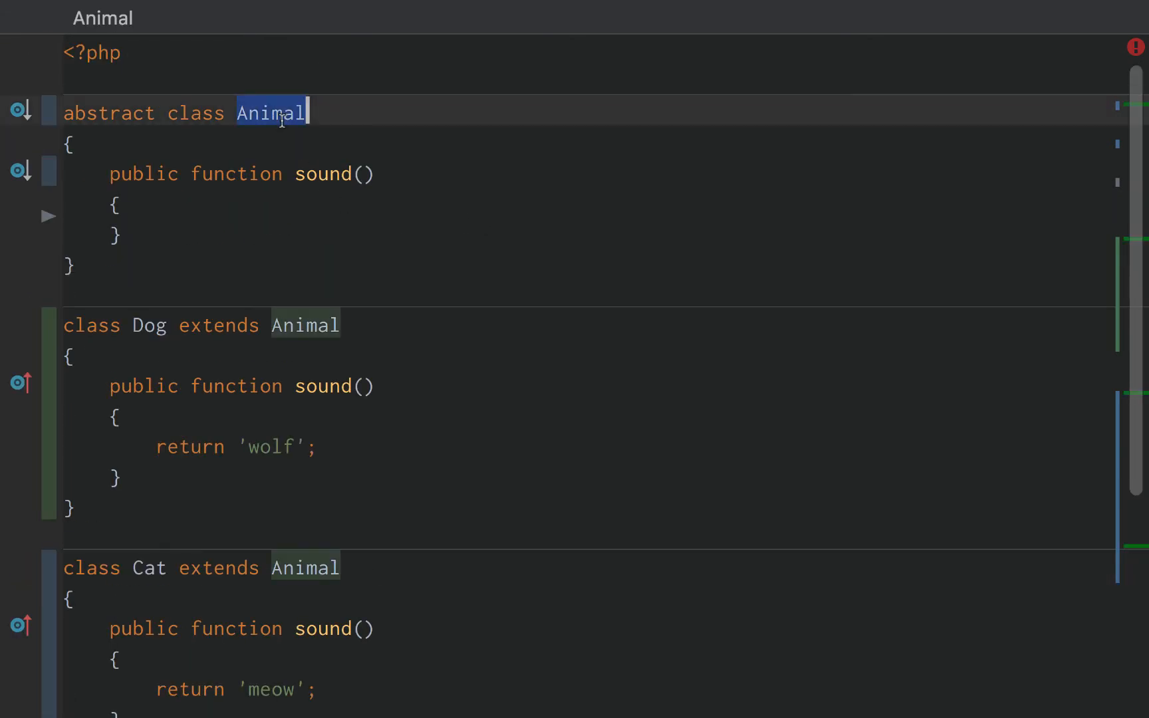
# - Check Animal's empty sound() body and complete `$animal = new Animal;` above the var_dump calls
pyautogui.doubleClick(195, 113)
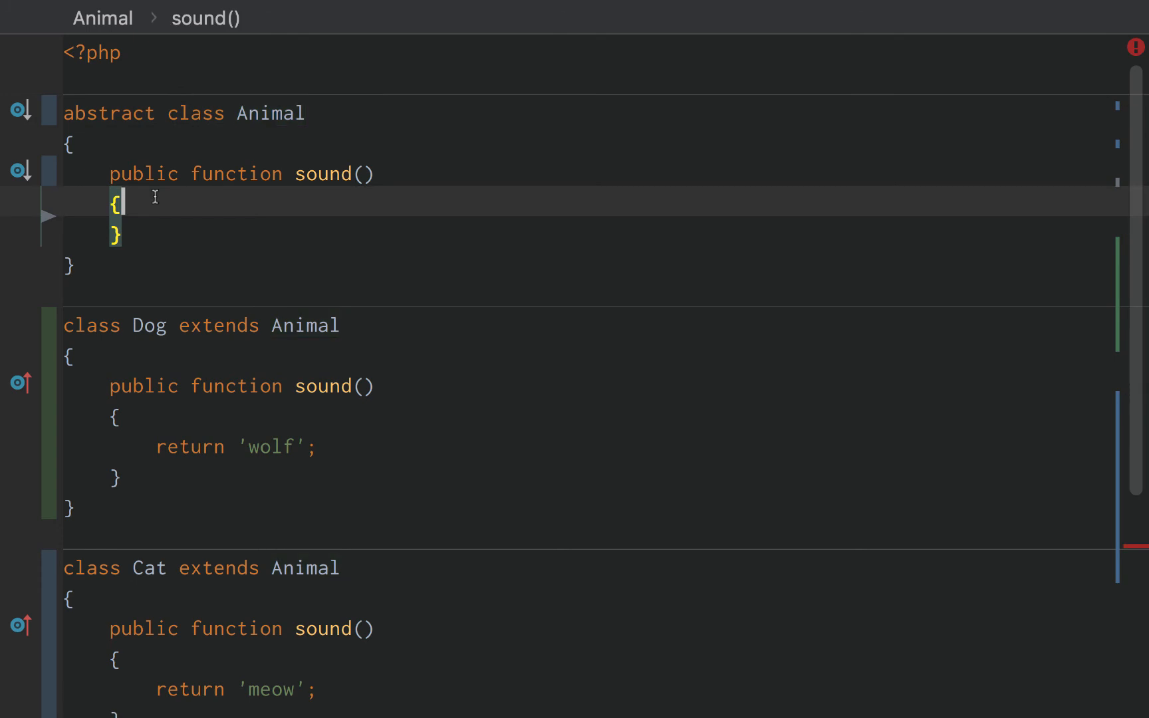
pyautogui.scroll(-3)
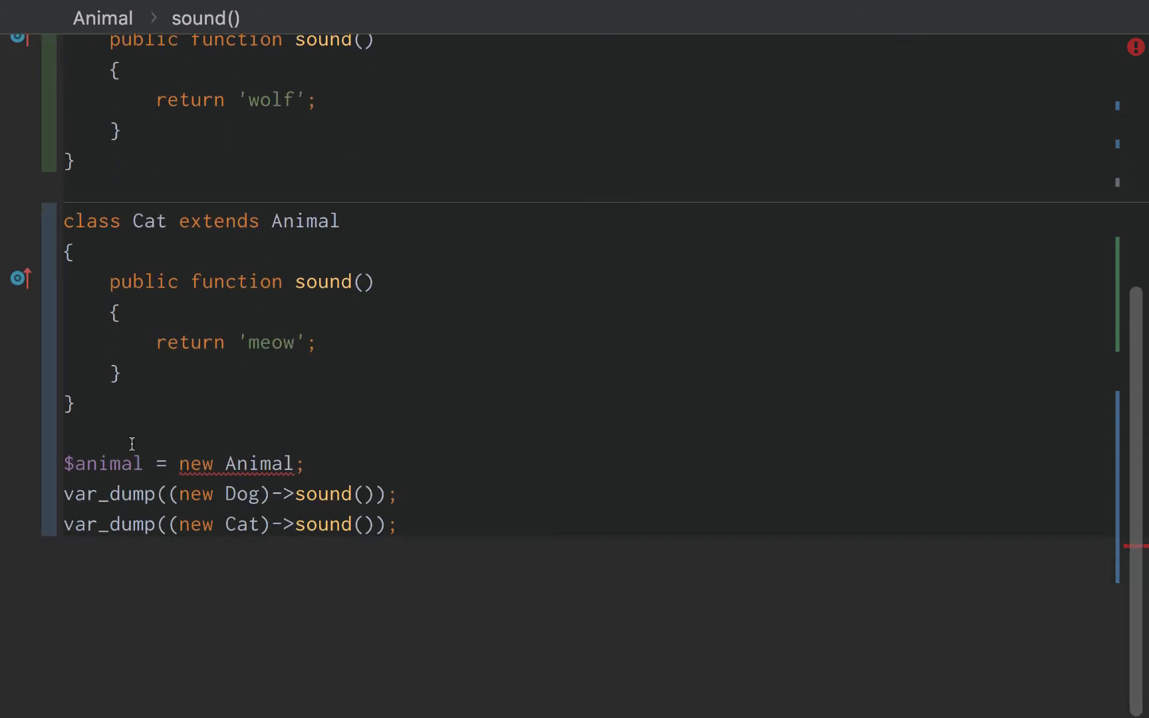
pyautogui.click(300, 463)
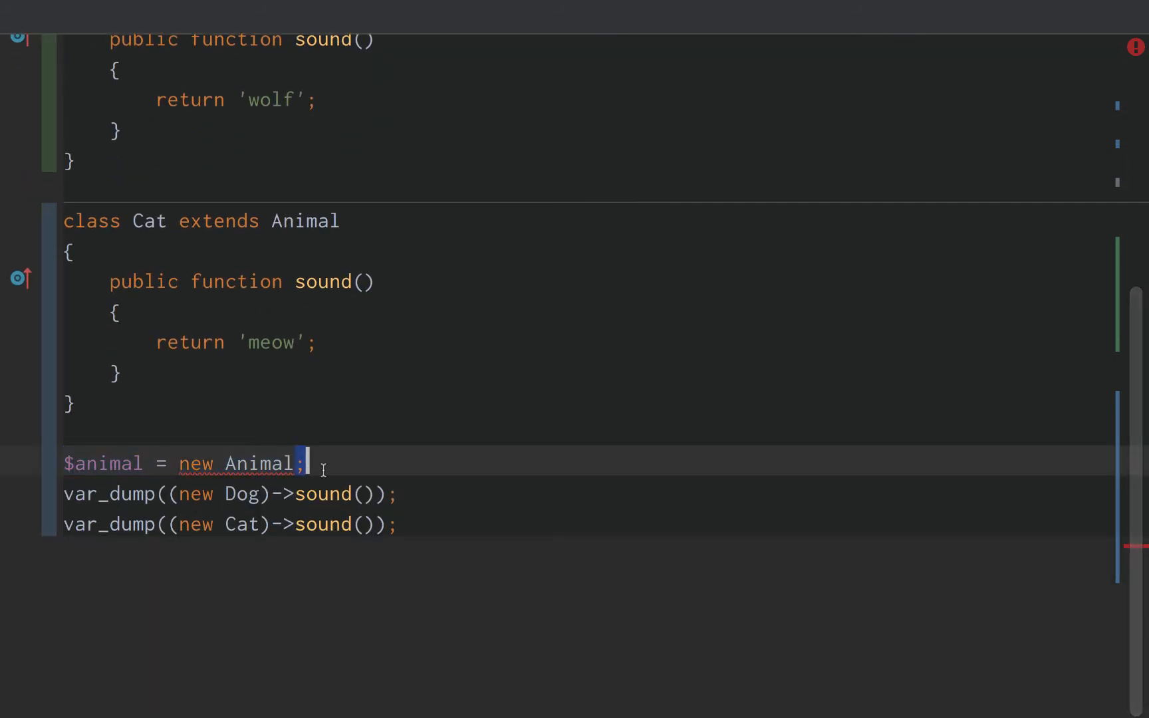
pyautogui.doubleClick(258, 462)
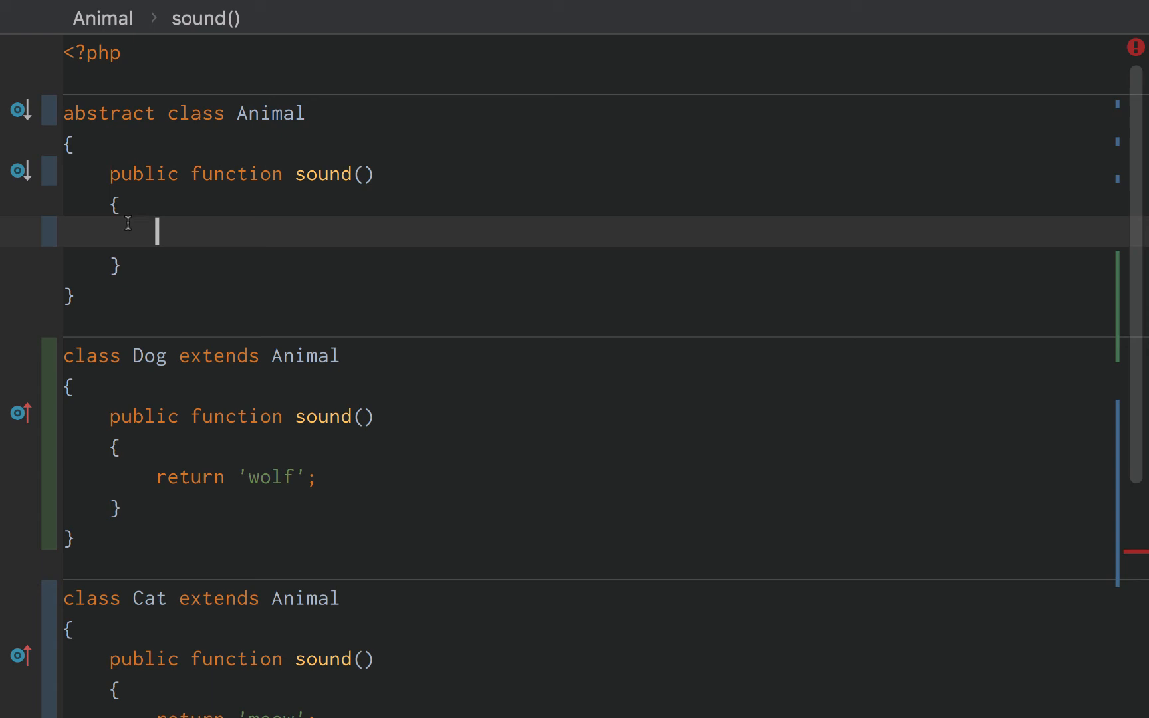
# - Highlight Animal's abstract keyword and scroll through the now error-free file
pyautogui.doubleClick(109, 113)
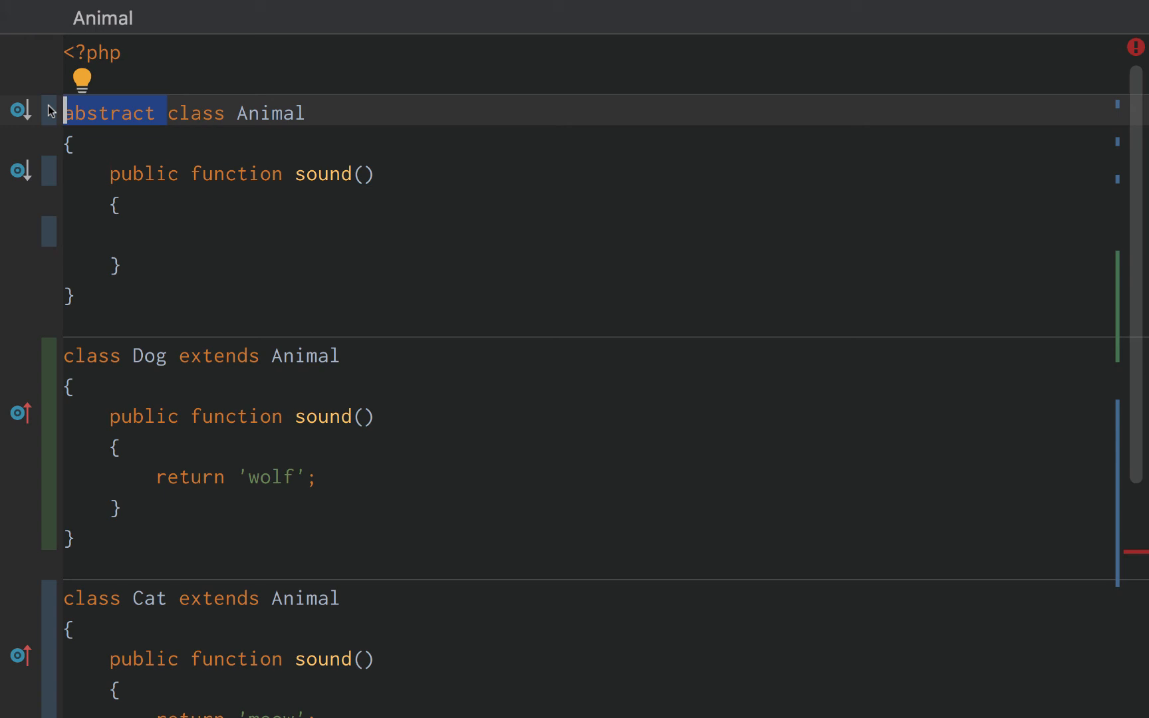
pyautogui.scroll(-3)
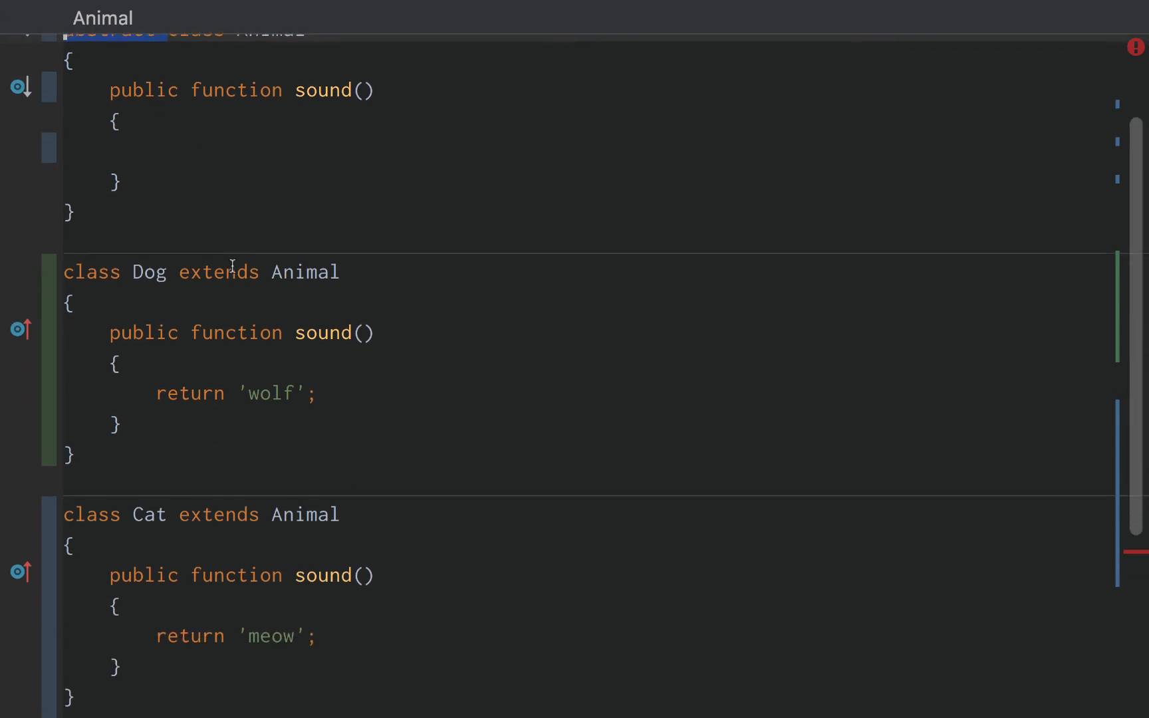
pyautogui.scroll(-3)
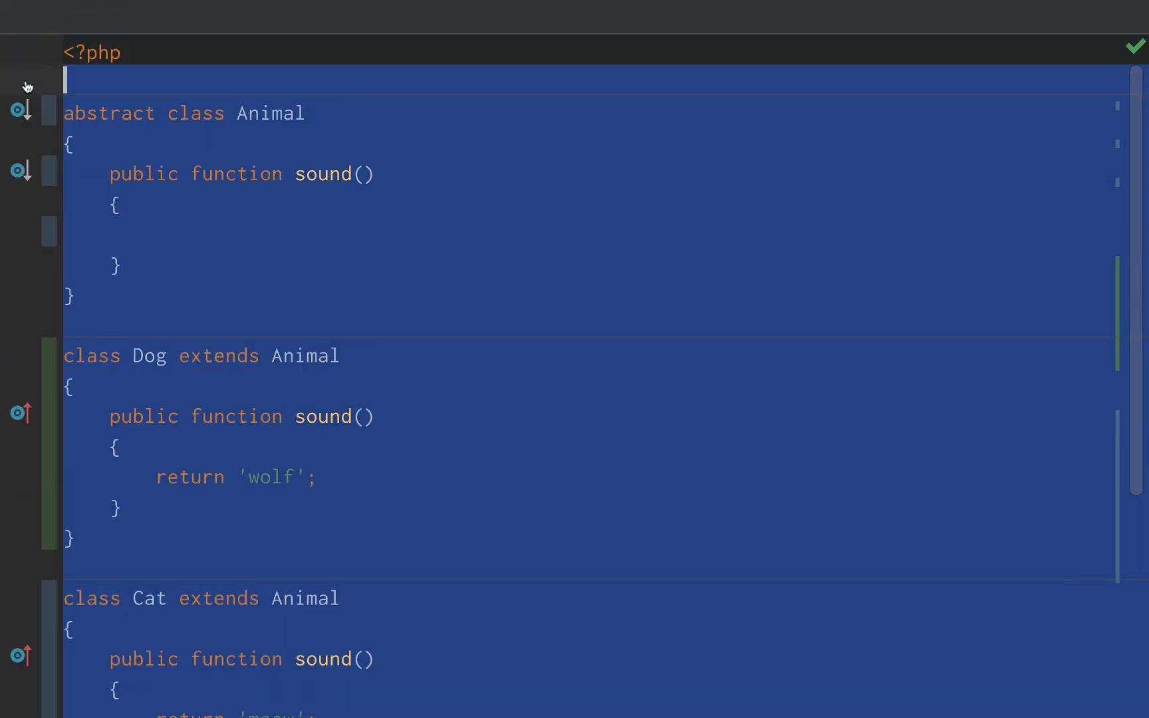
pyautogui.doubleClick(196, 113)
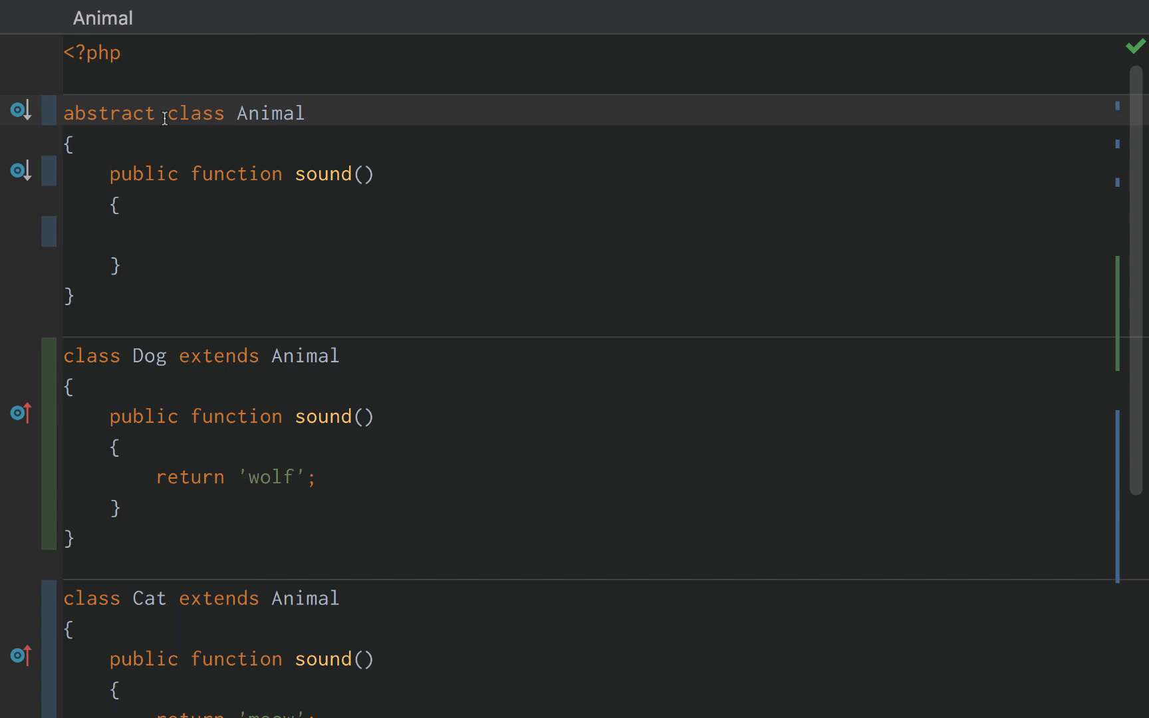
pyautogui.click(117, 202)
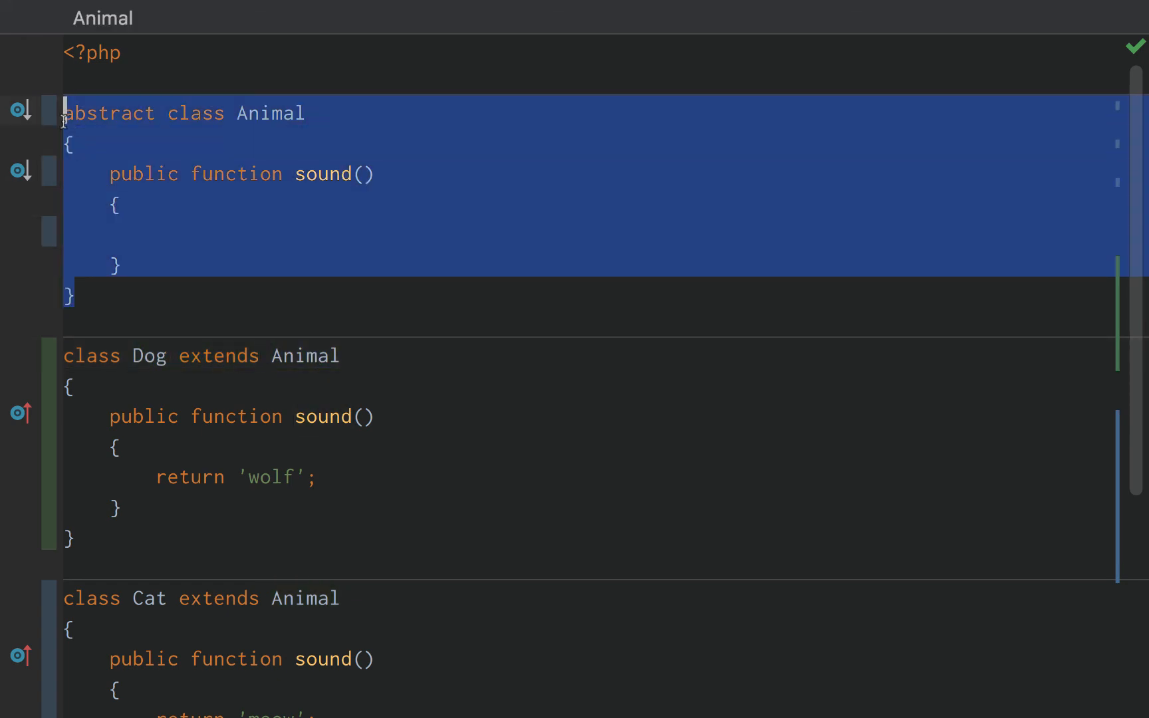
pyautogui.doubleClick(108, 113)
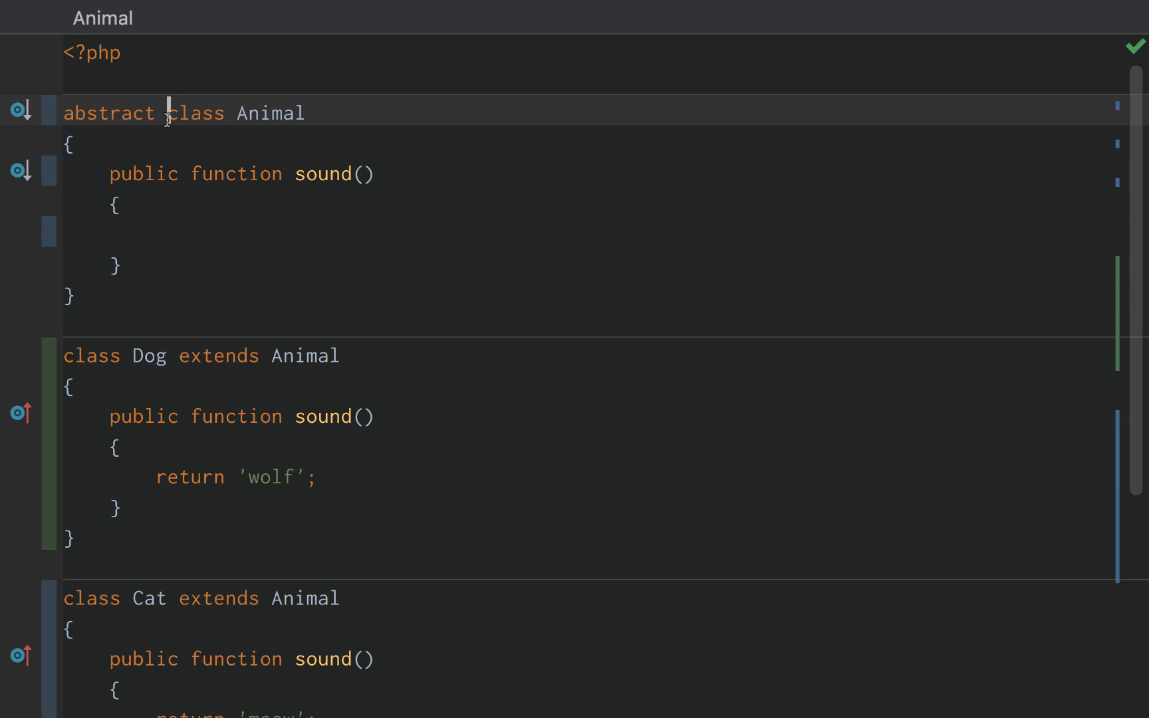
pyautogui.scroll(-3)
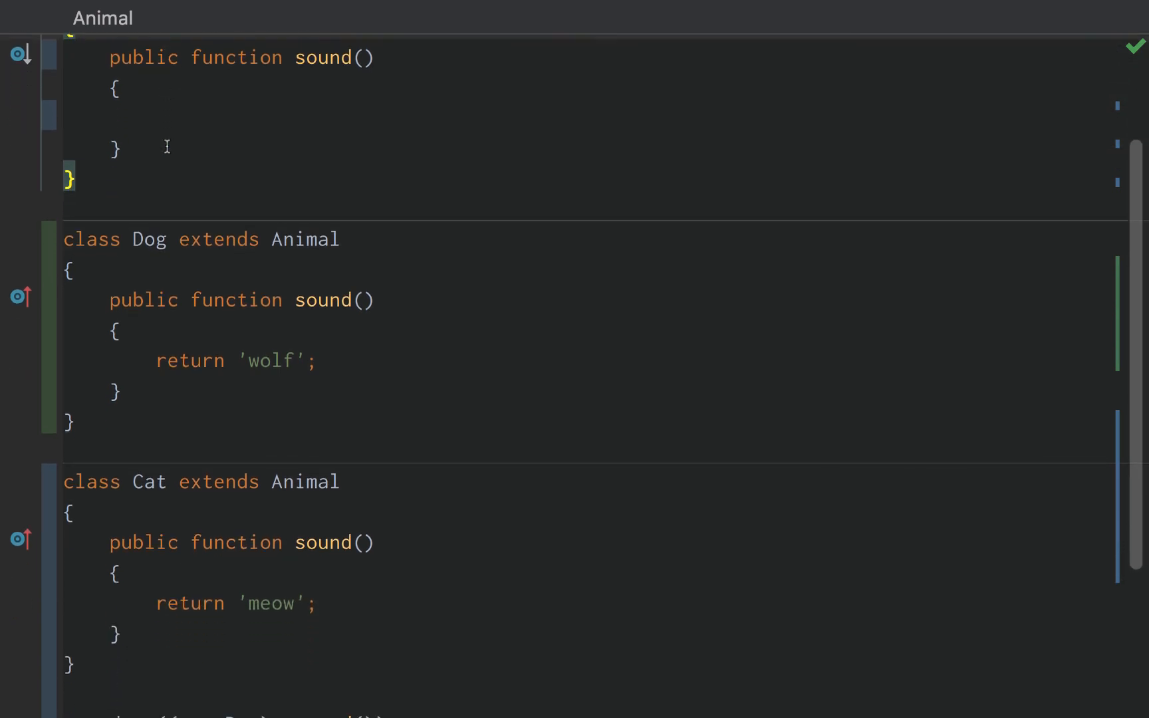